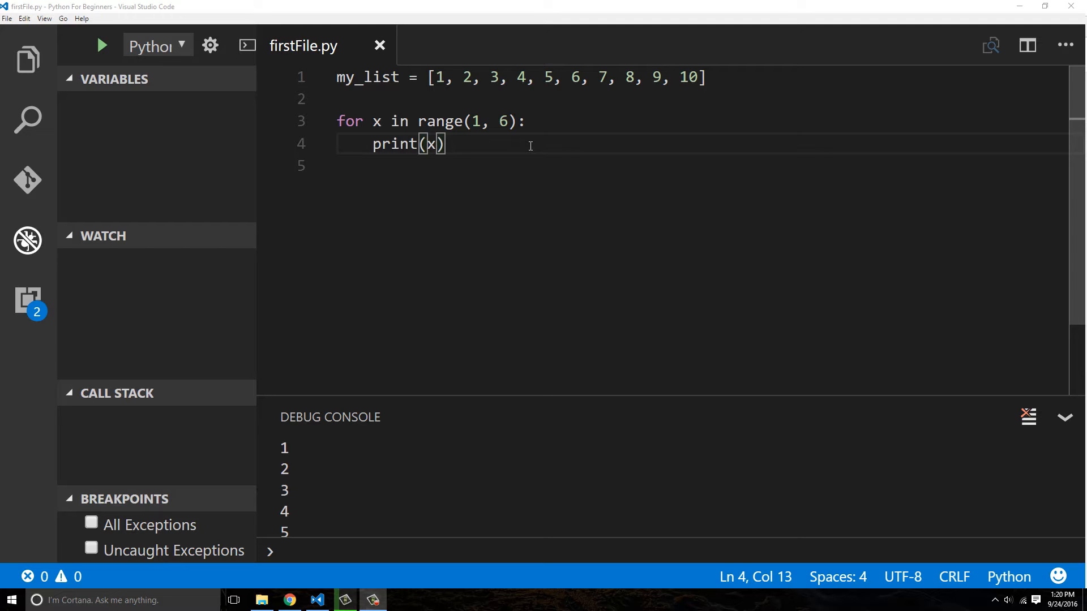
pyautogui.moveTo(454, 124)
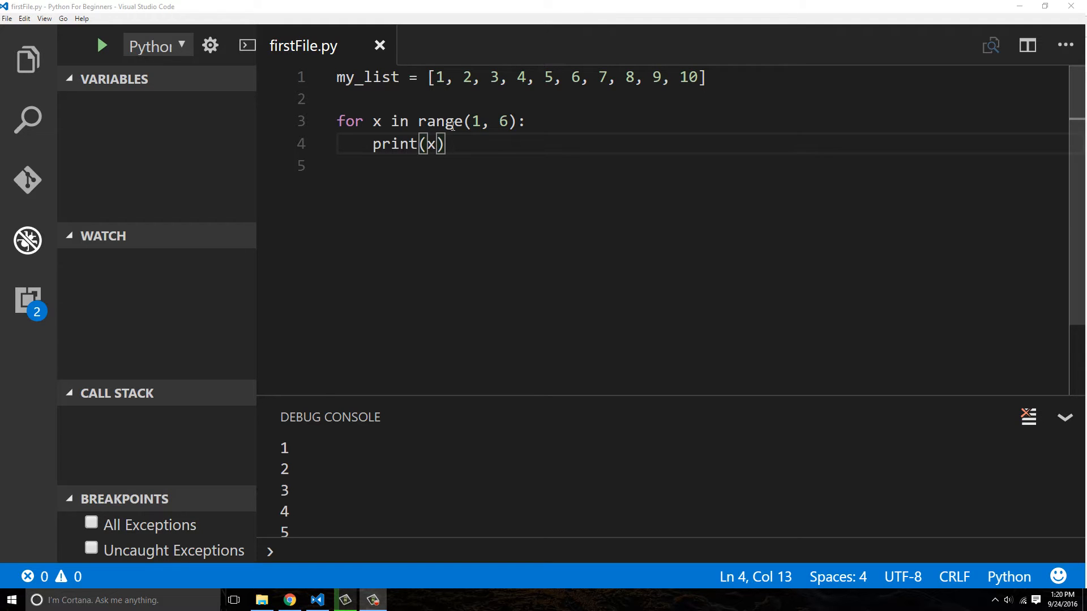
# Delete the for loop, leaving only the my_list definition with an empty line 3.
pyautogui.moveTo(419, 121); pyautogui.dragTo(508, 121)
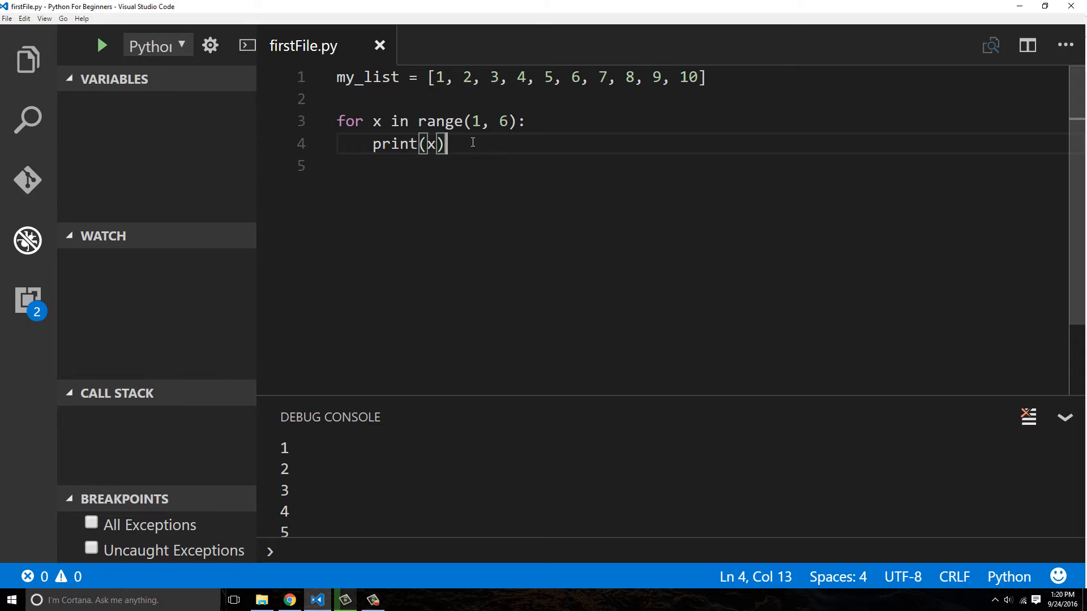
pyautogui.moveTo(499, 155)
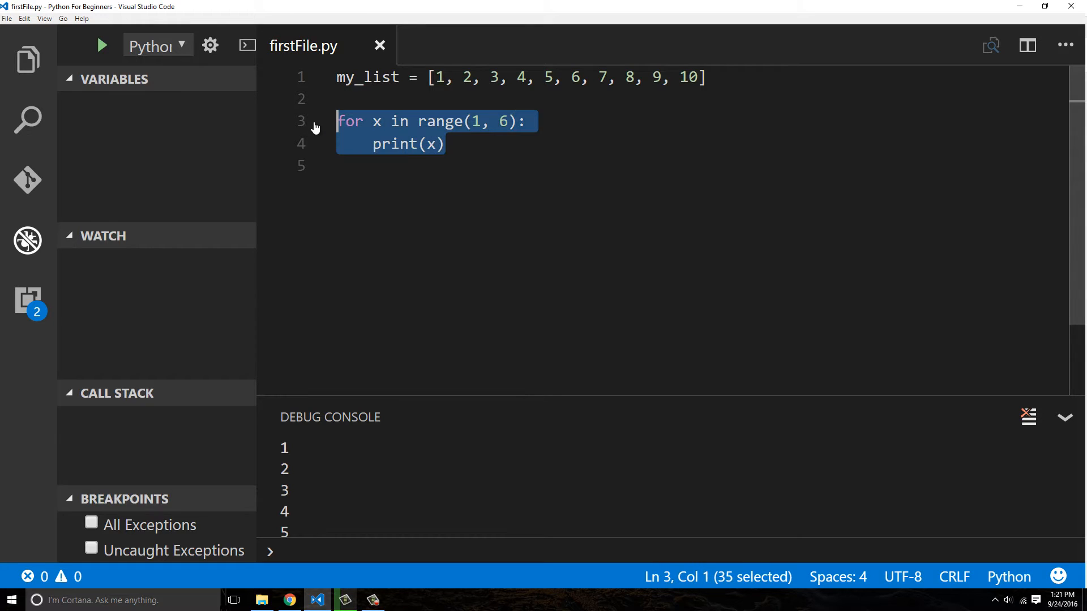
pyautogui.press('Delete')
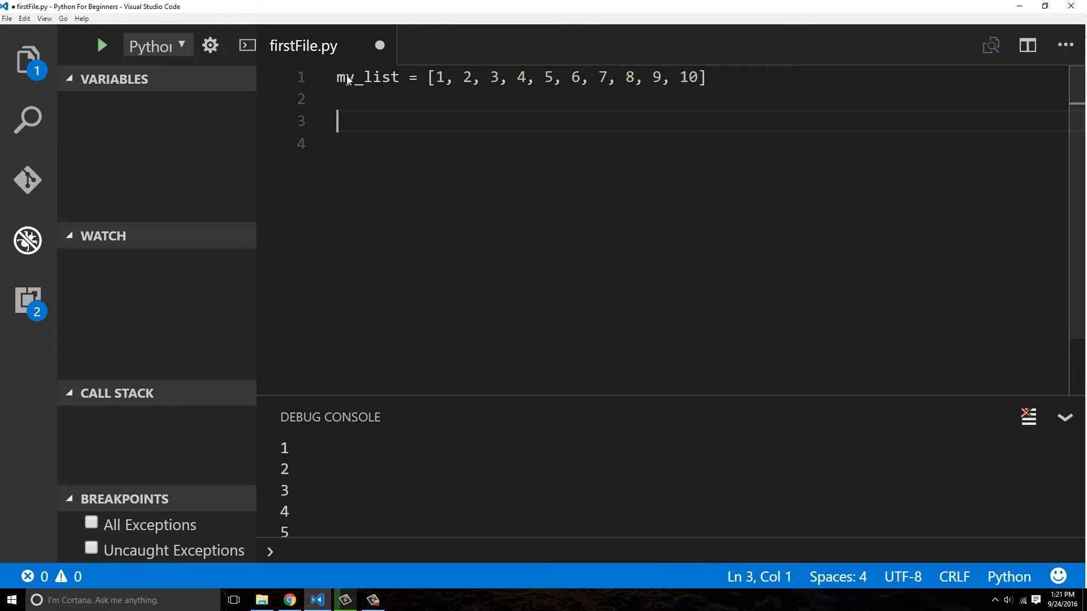
pyautogui.moveTo(336, 76); pyautogui.dragTo(690, 77)
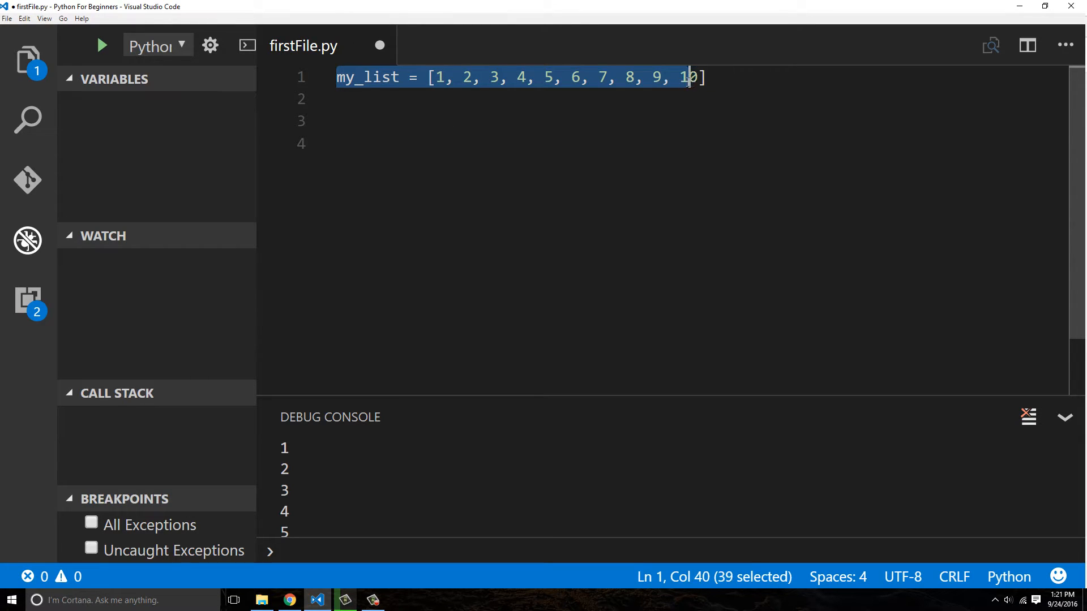
pyautogui.click(516, 121)
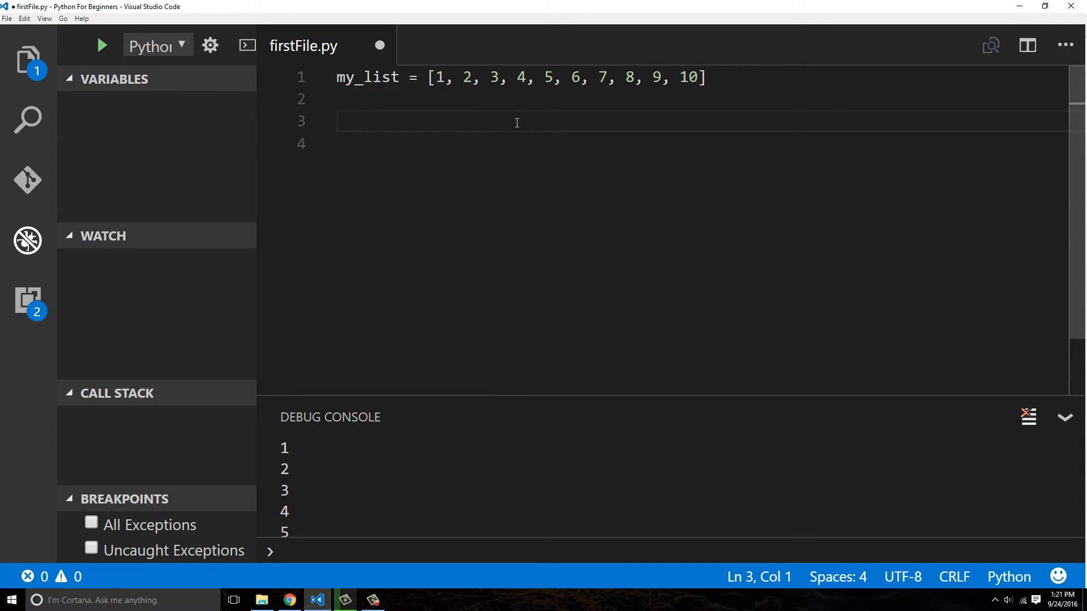
# Add the variable go_until_this_number = 5 below the list.
pyautogui.write('while')
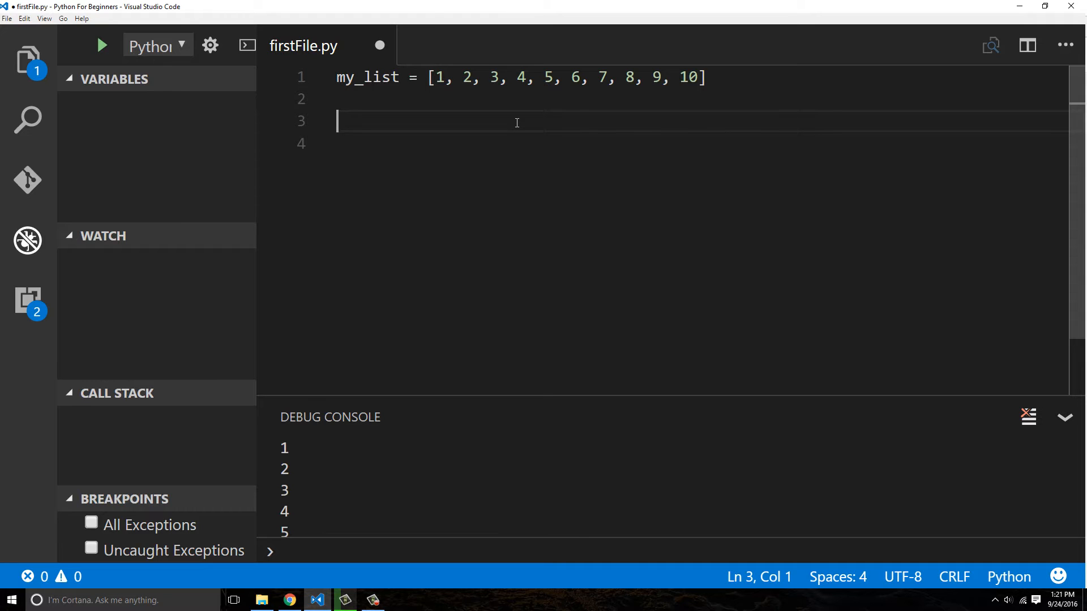
pyautogui.write('go_until_')
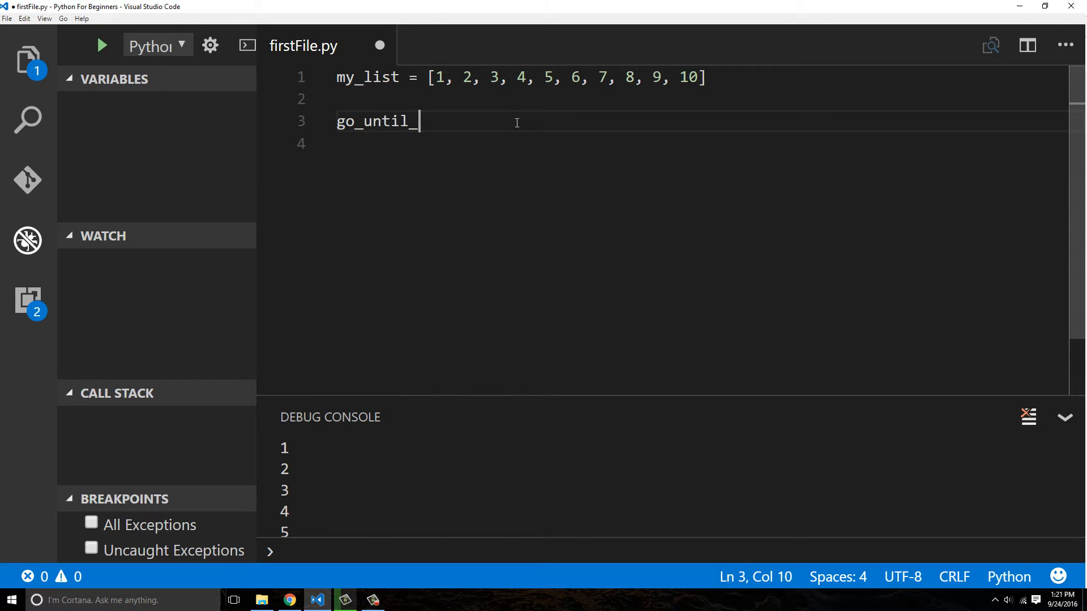
pyautogui.write('this_nu')
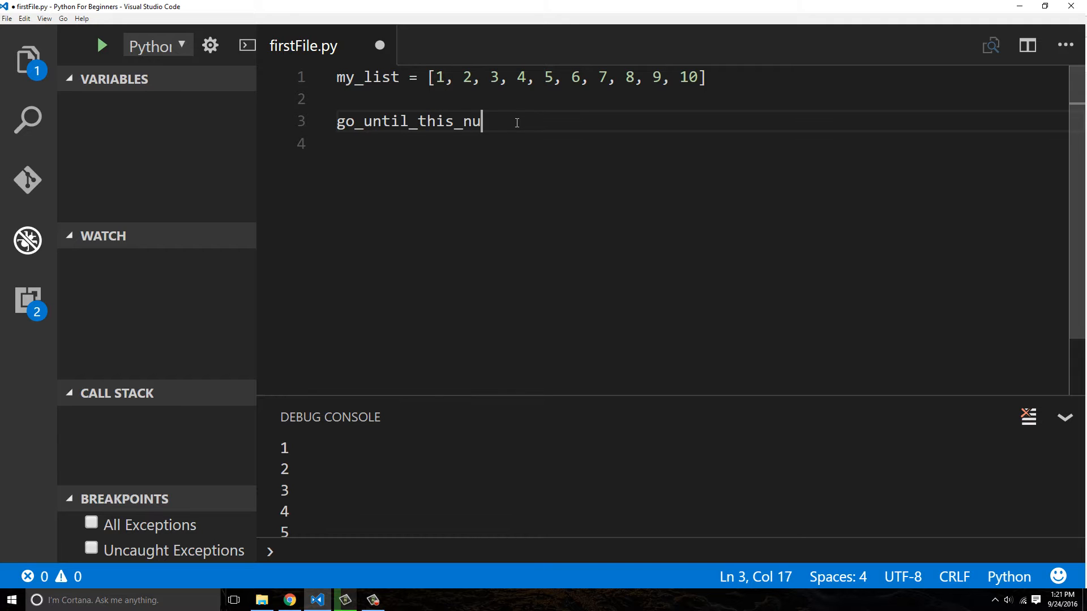
pyautogui.write('mber =')
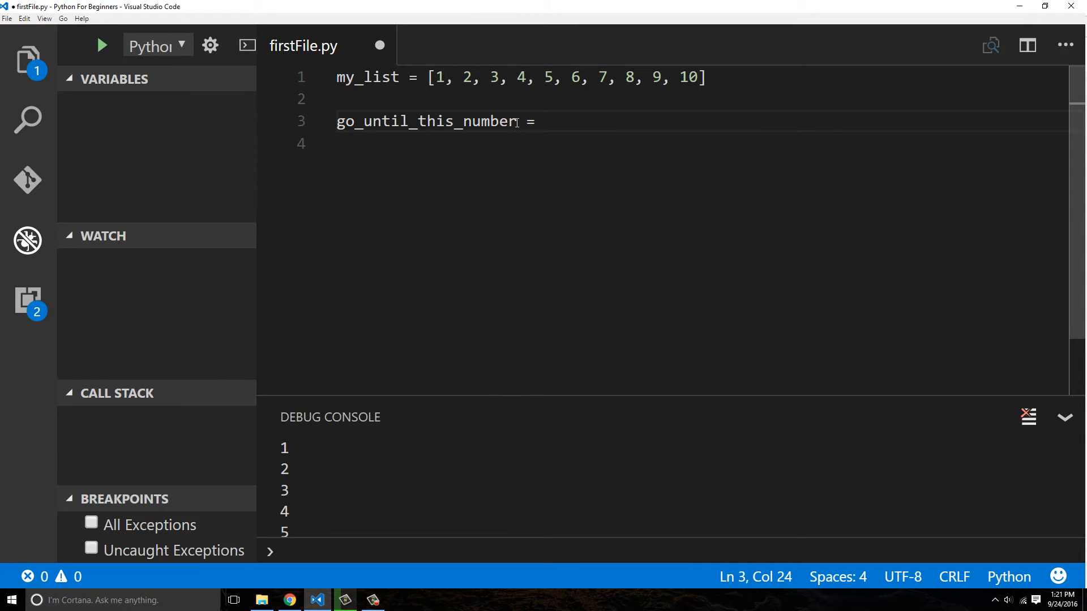
pyautogui.write('5')
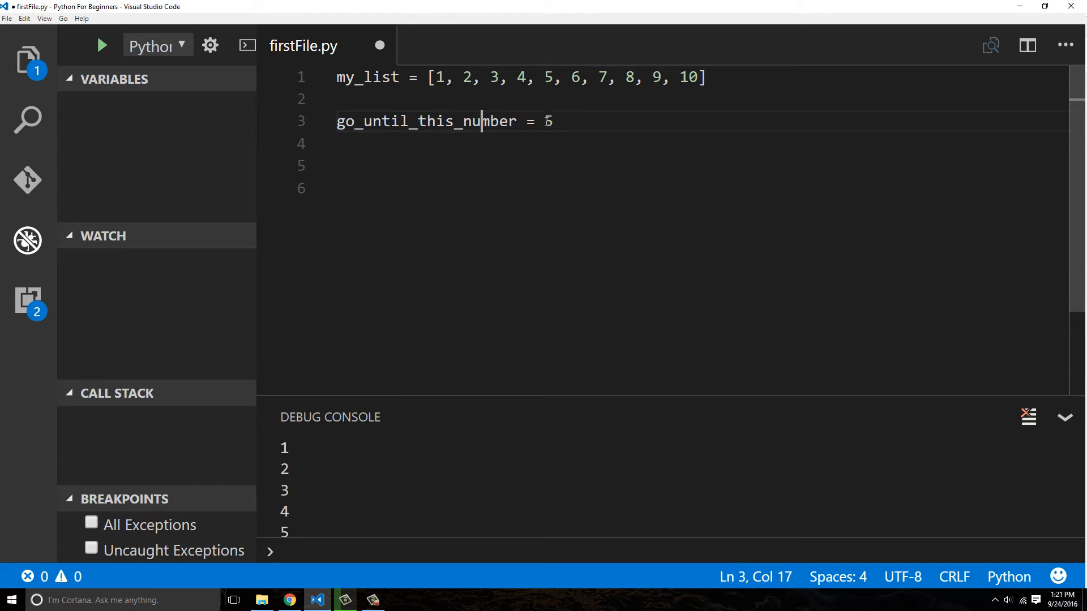
pyautogui.doubleClick(547, 77)
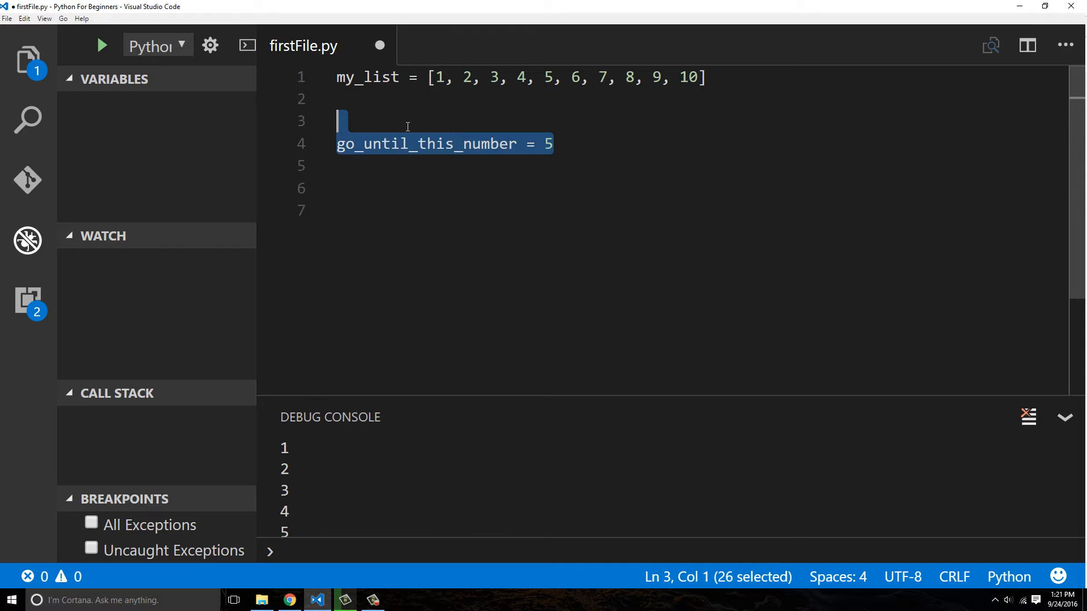
# Rename go_until_this_number to start_number with value 1.
pyautogui.write('go_until_this_number')
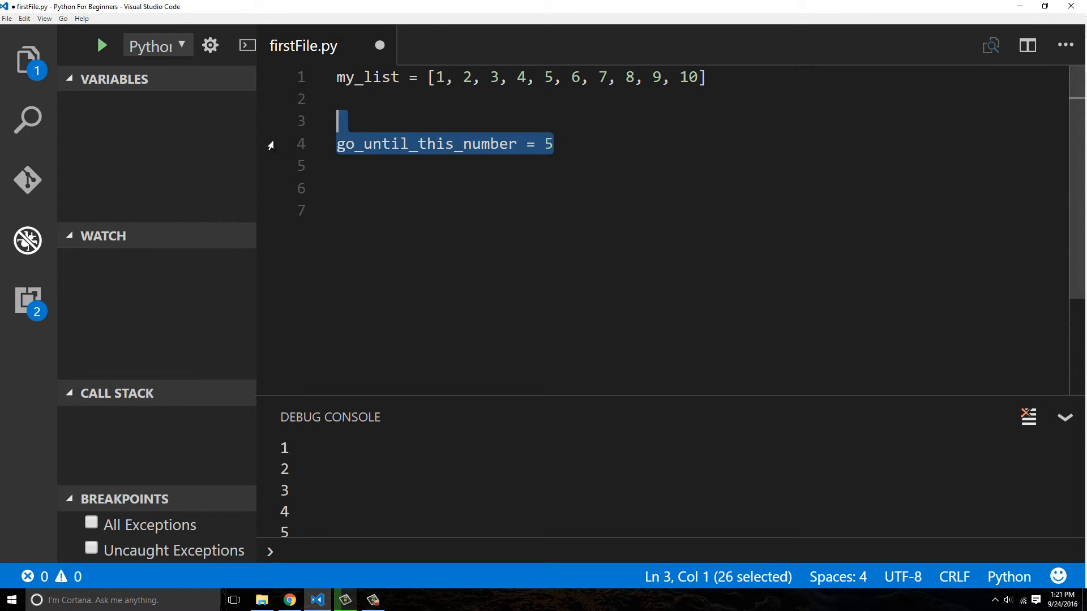
pyautogui.click(557, 144)
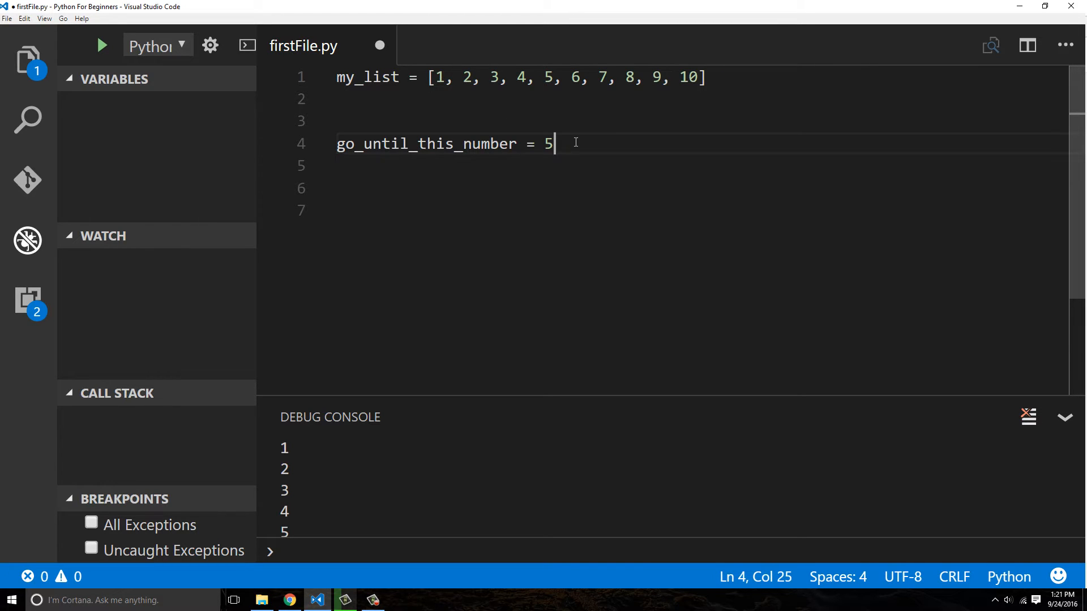
pyautogui.doubleClick(425, 143)
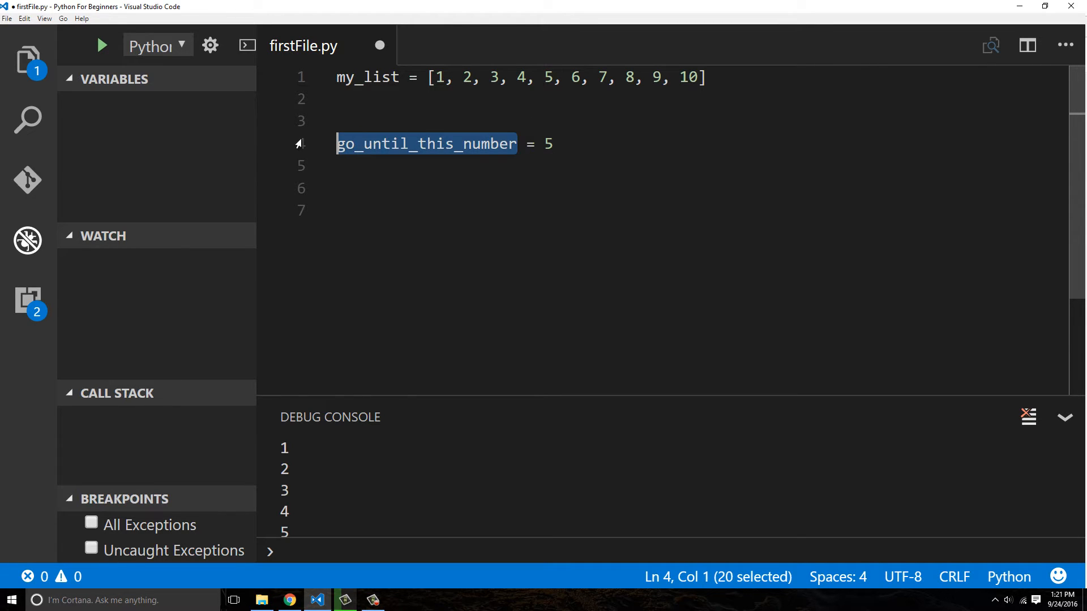
pyautogui.write('start_nu = 5')
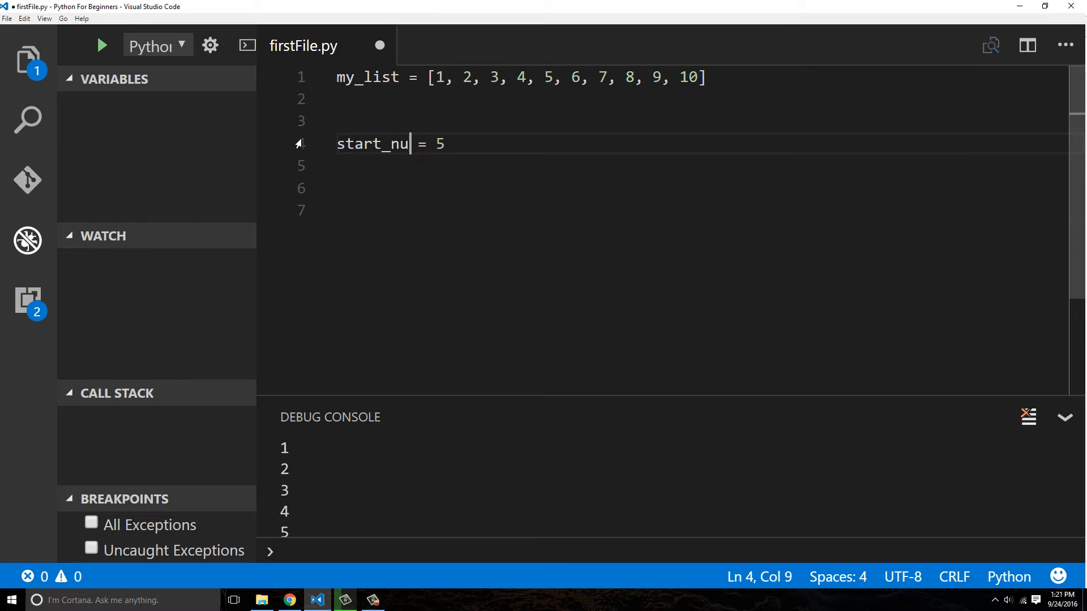
pyautogui.write('mber = 1')
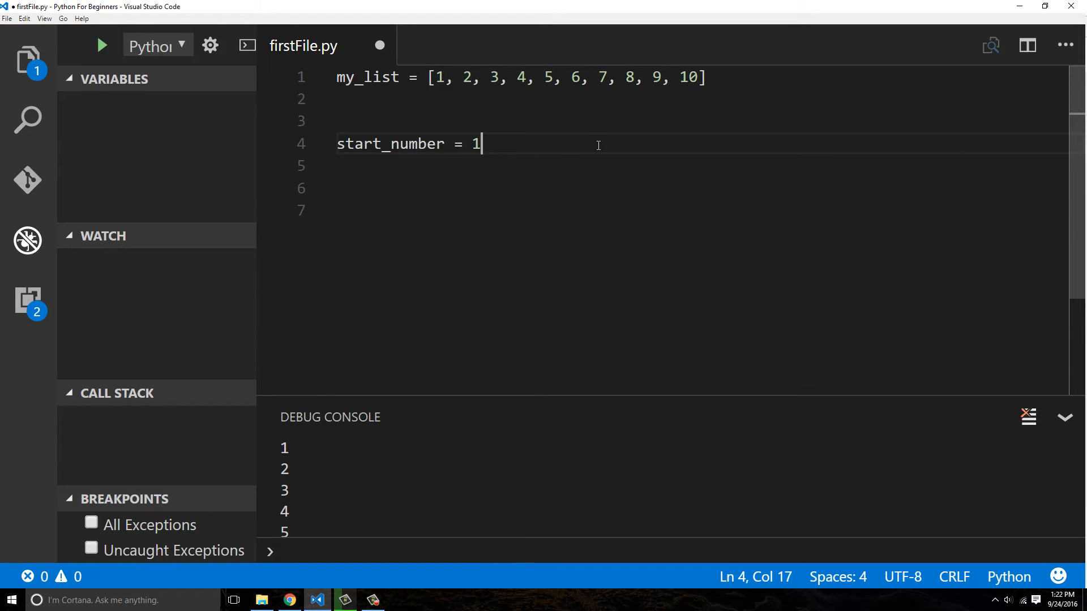
# Begin the loop line 'while start_number < 5:'.
pyautogui.write('while start_number <')
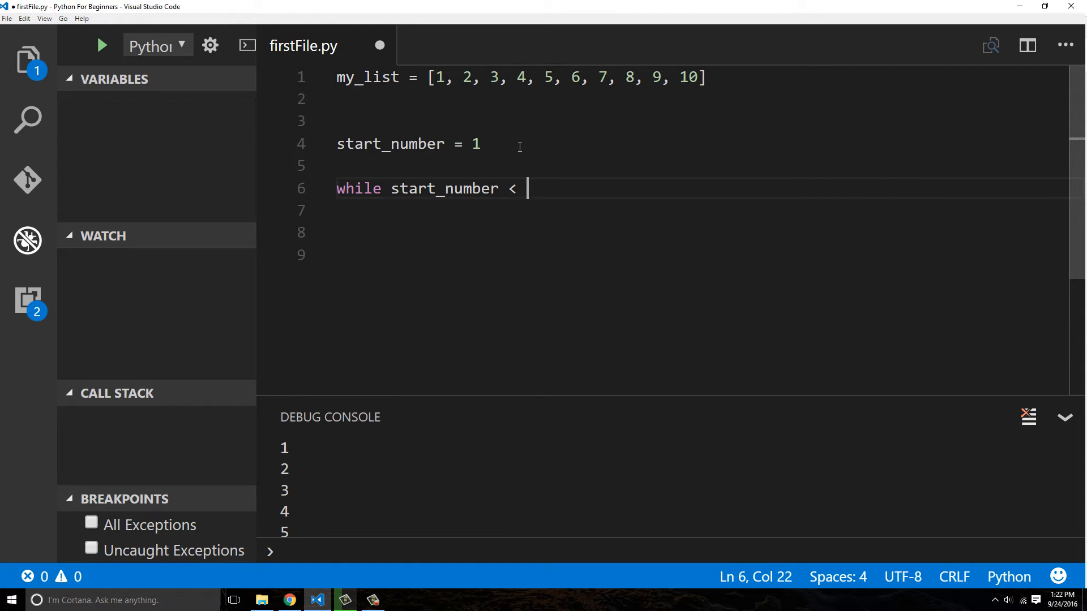
pyautogui.write('5')
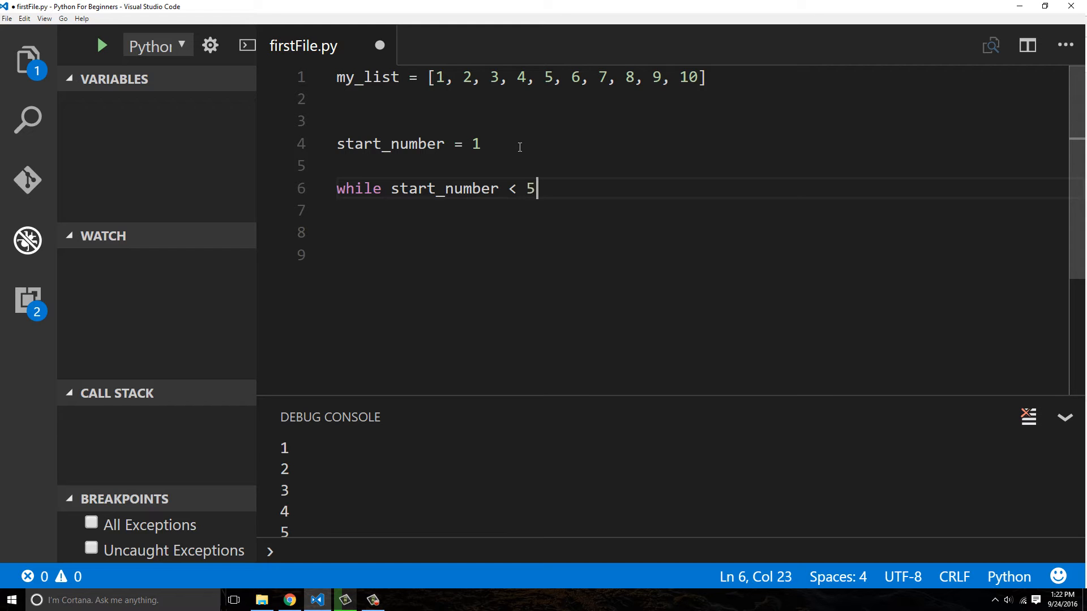
pyautogui.write(':')
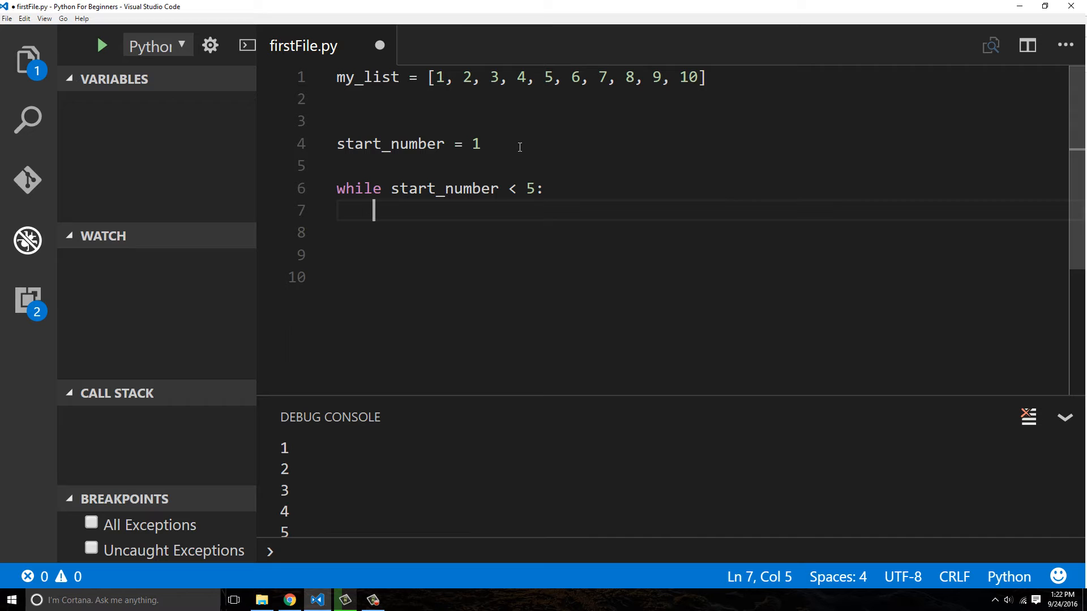
# Write the loop body print(my_list[start_number]).
pyautogui.write('print')
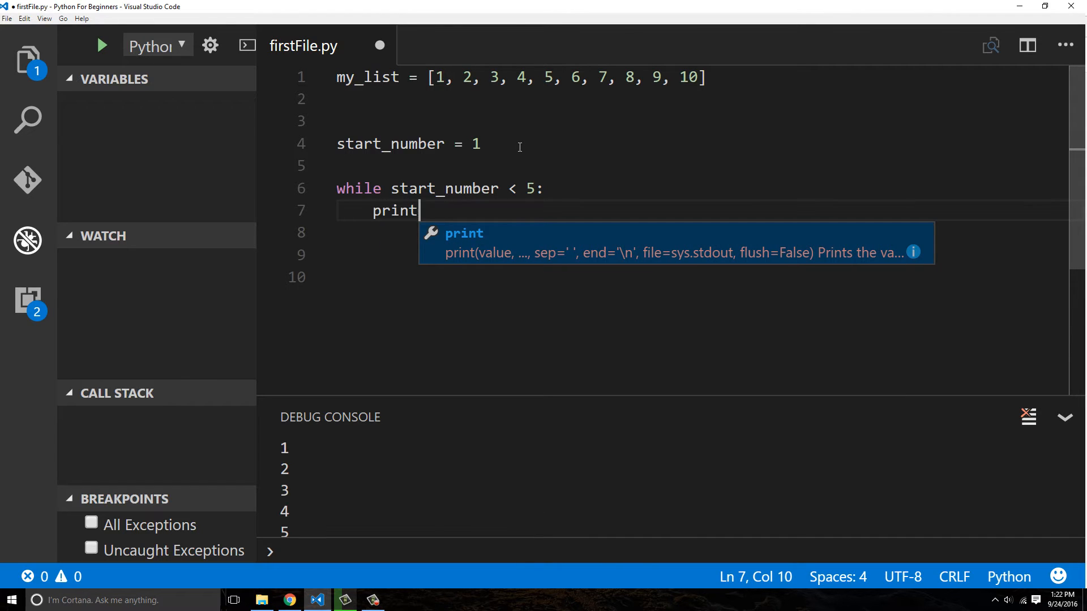
pyautogui.write('(my_list)')
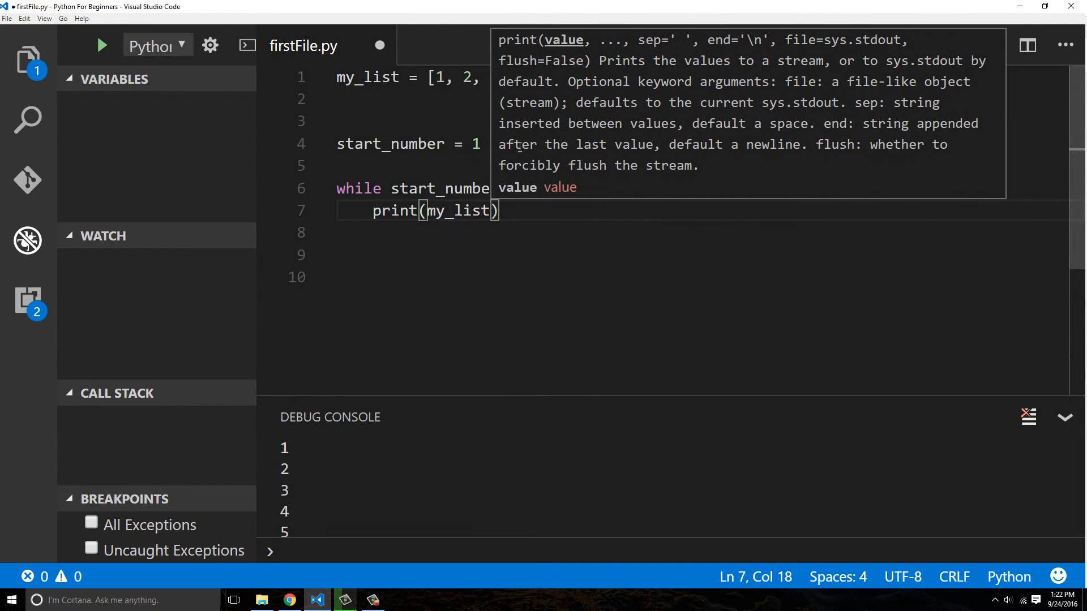
pyautogui.write('[start_number')
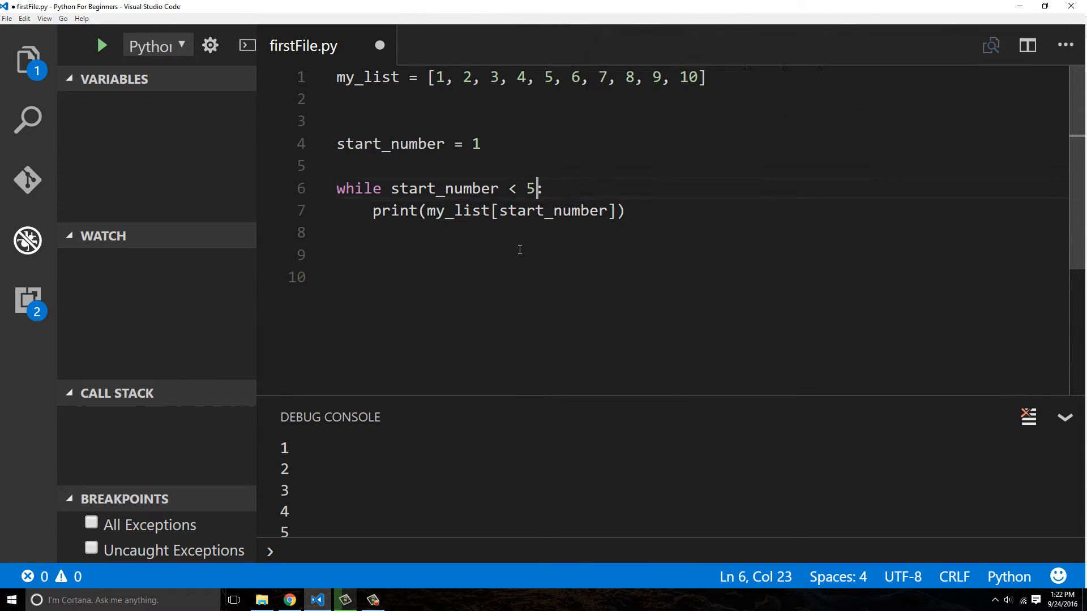
pyautogui.moveTo(483, 211); pyautogui.dragTo(614, 210)
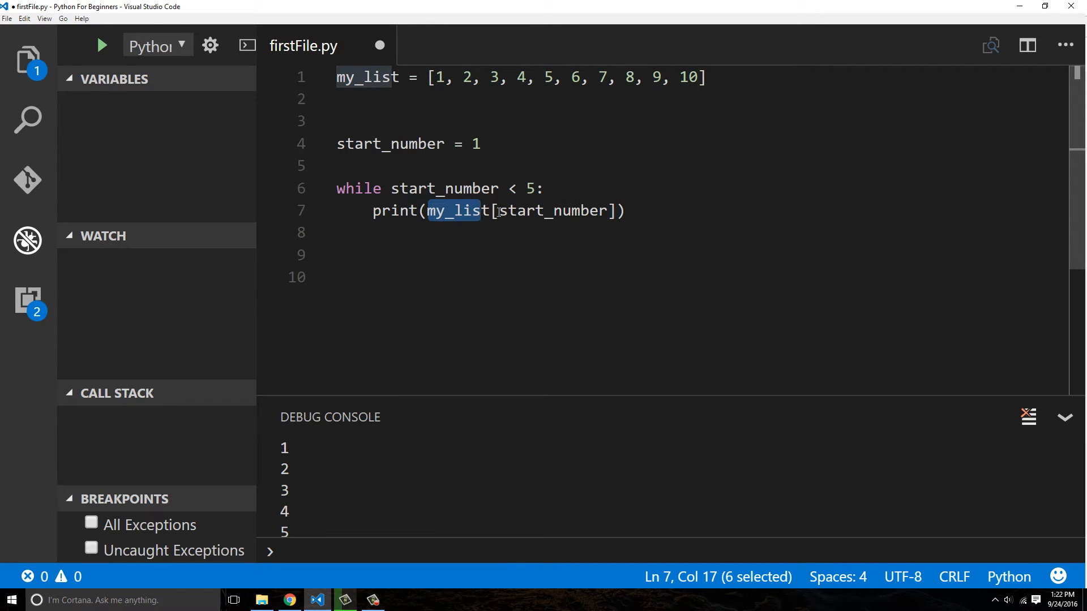
pyautogui.doubleClick(552, 210)
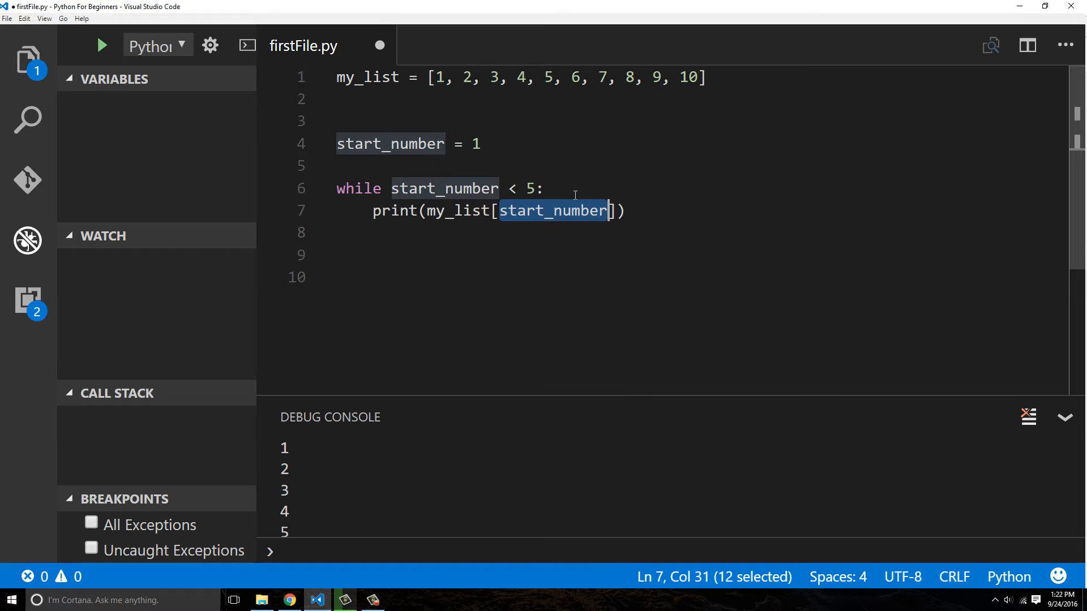
# Change start_number's initial value to 0 and save firstFile.py.
pyautogui.click(480, 144)
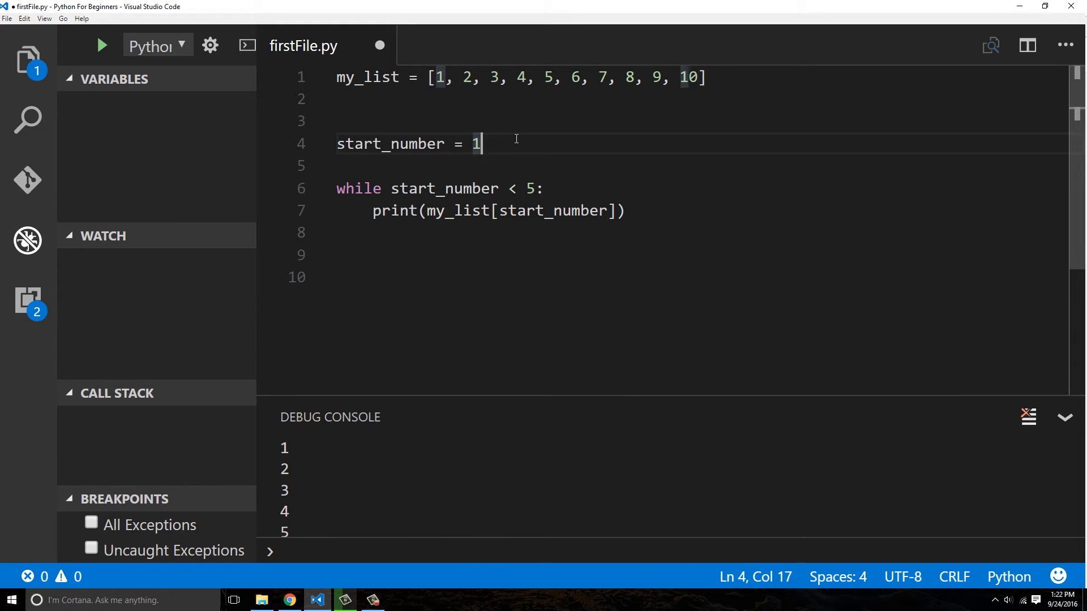
pyautogui.write('0')
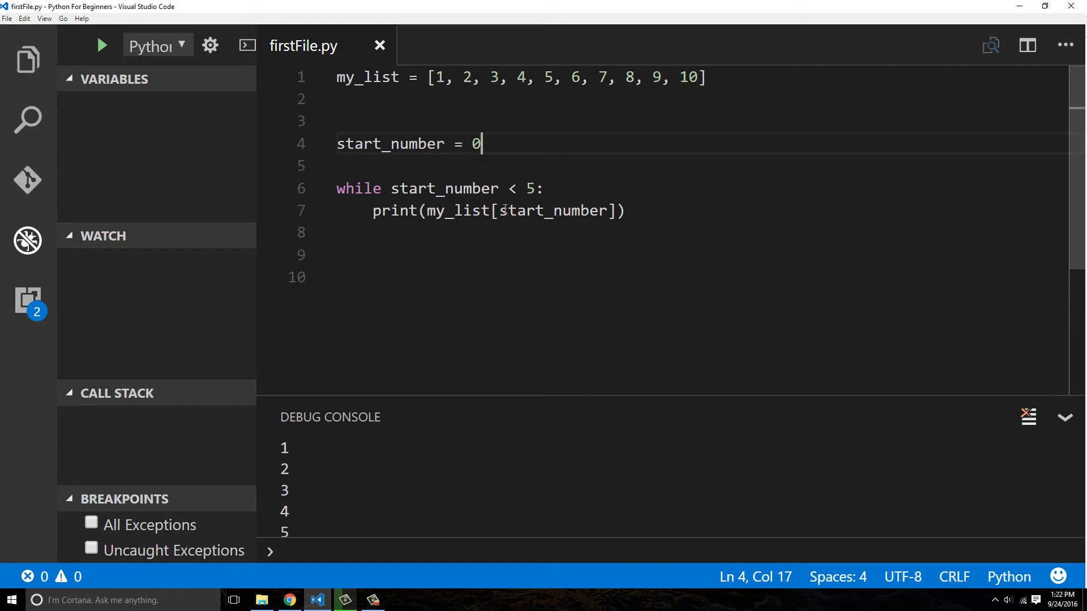
pyautogui.doubleClick(553, 210)
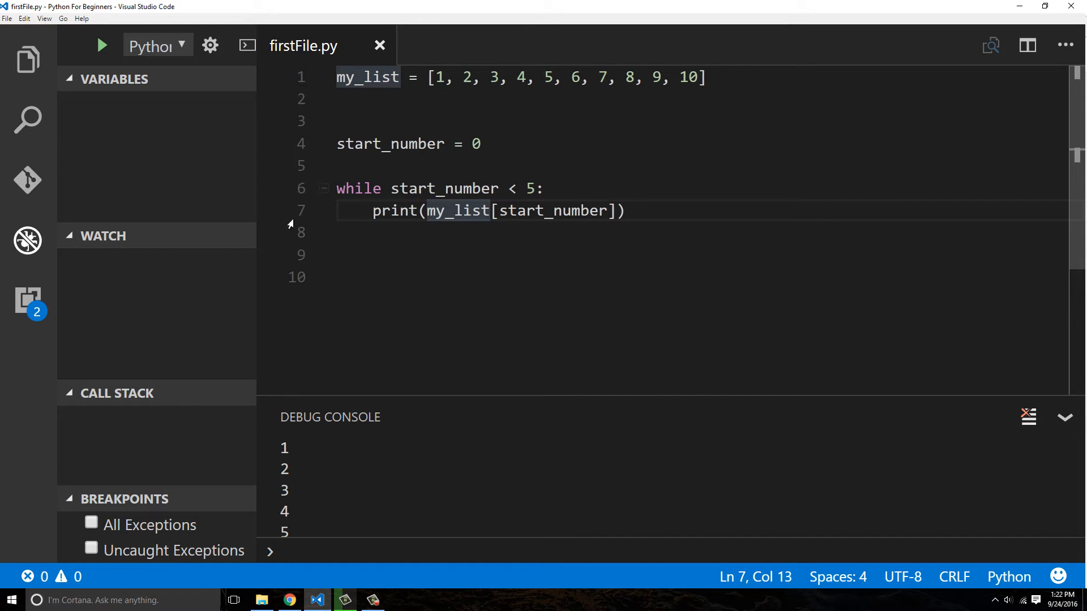
# Set a breakpoint on the print line and review the loop condition start_number < 5.
pyautogui.click(297, 210)
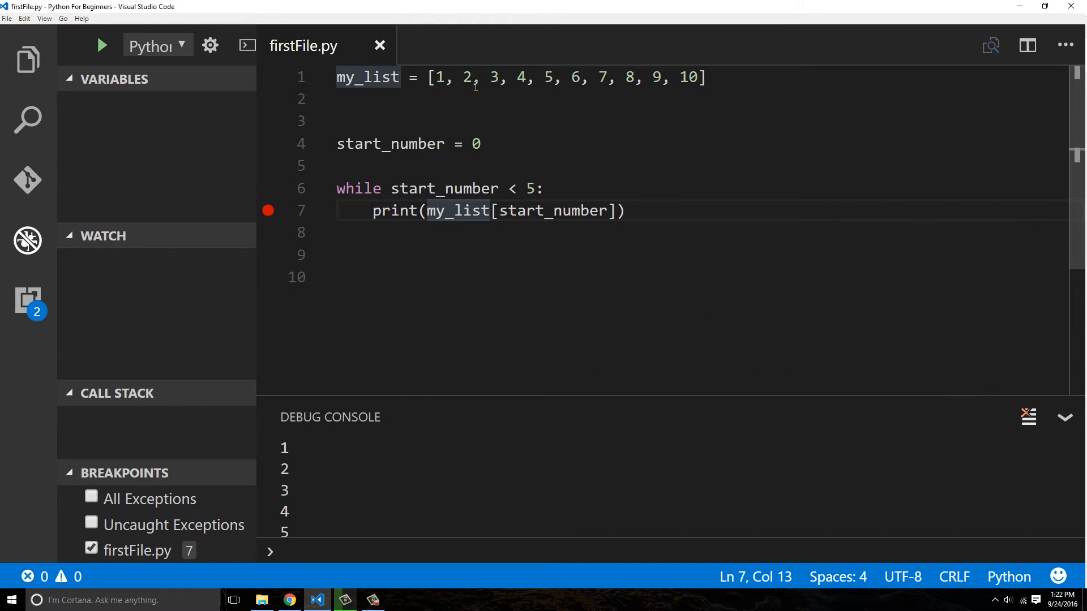
pyautogui.moveTo(403, 182)
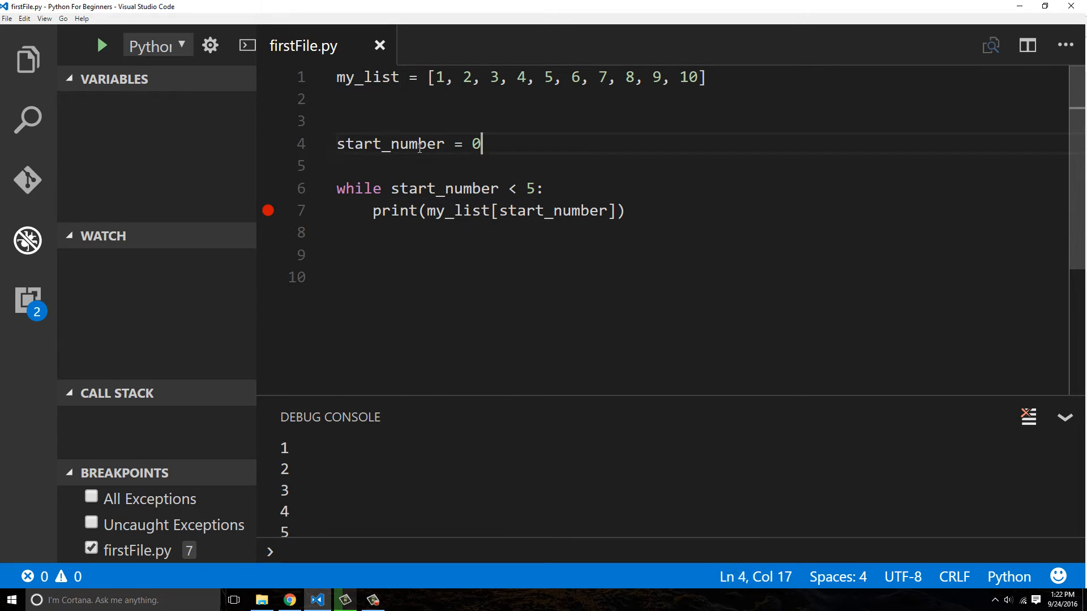
pyautogui.doubleClick(474, 144)
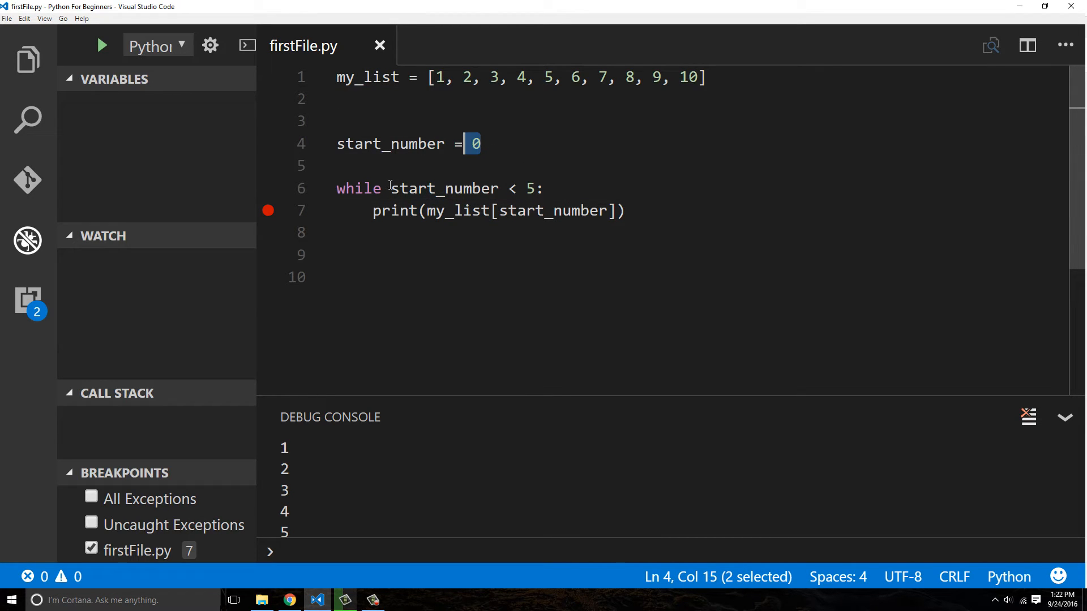
pyautogui.moveTo(421, 188); pyautogui.dragTo(534, 188)
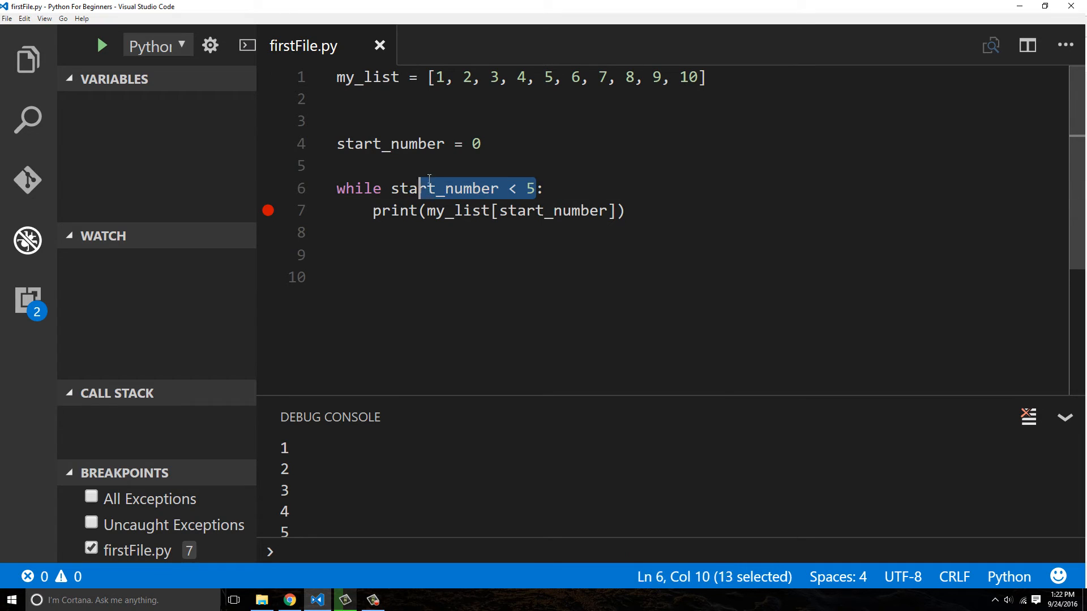
pyautogui.click(477, 143)
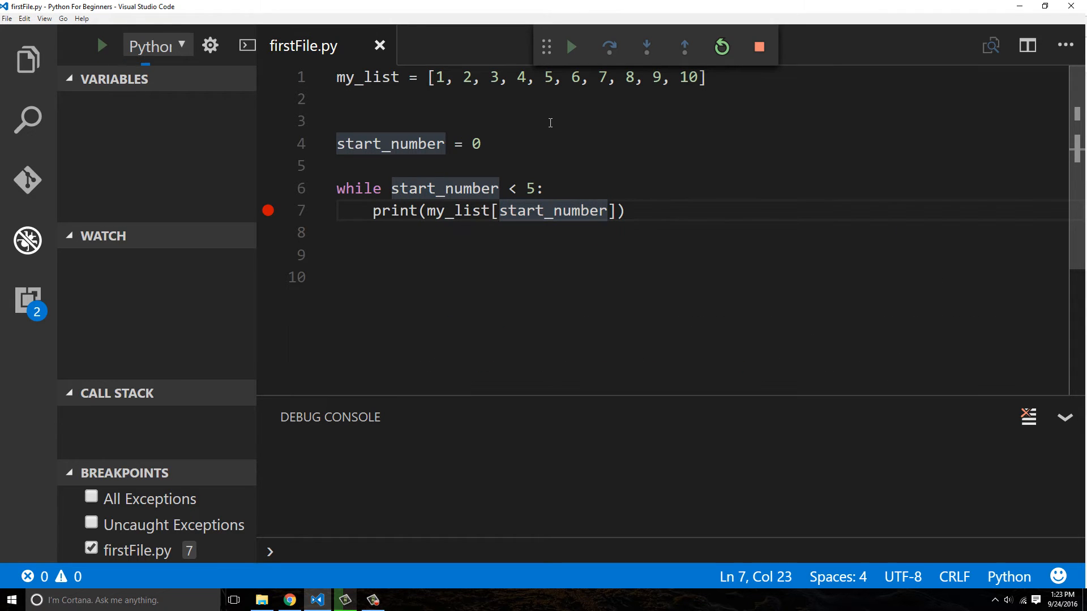
# Continue past the print breakpoint repeatedly, showing the Debug Console prints 1 each time.
pyautogui.click(571, 46)
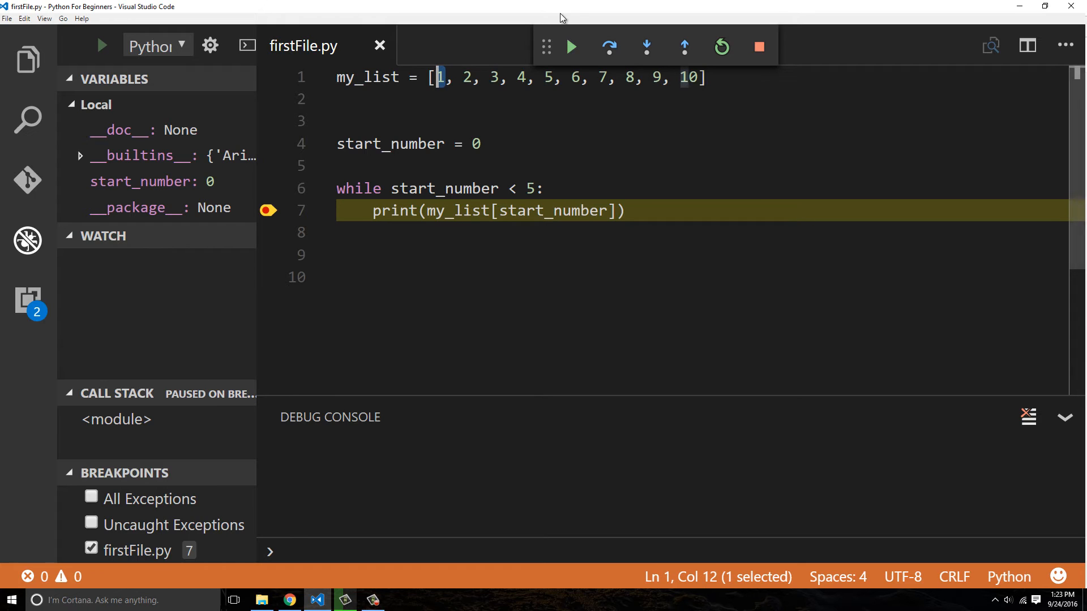
pyautogui.click(571, 47)
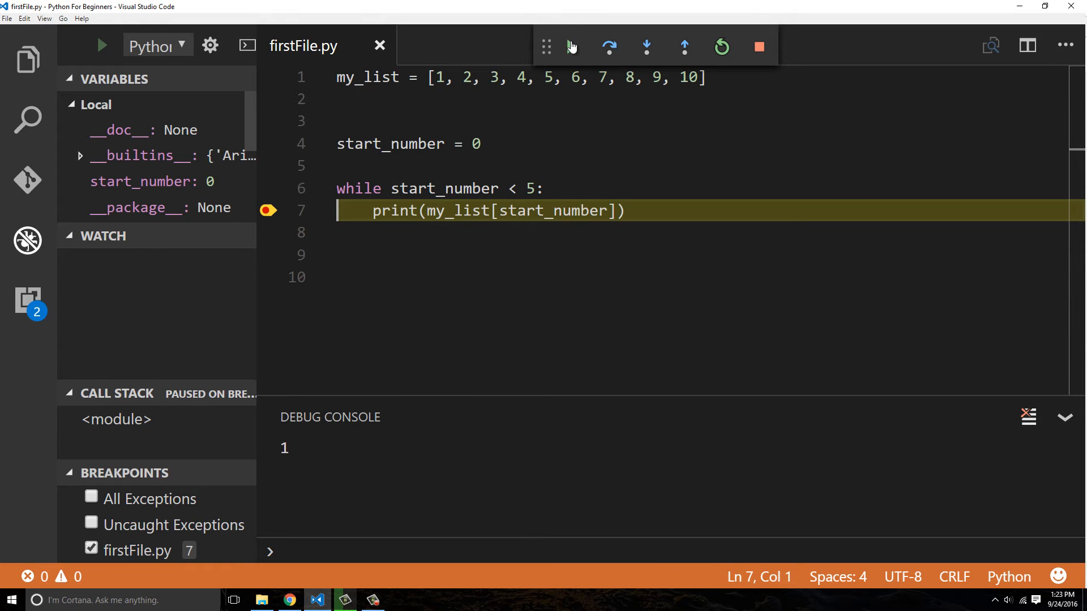
pyautogui.click(570, 47)
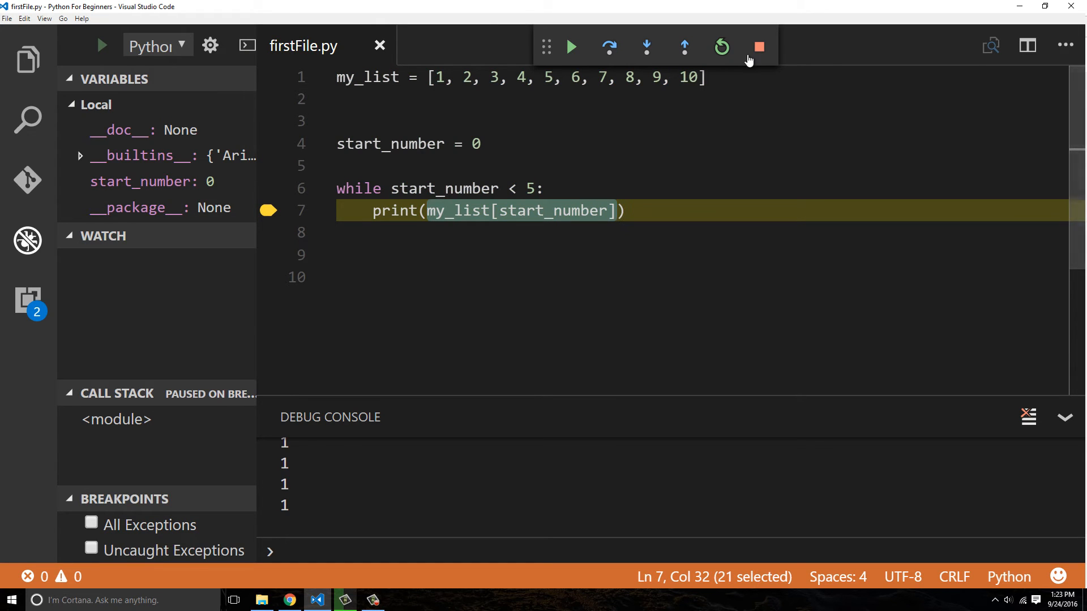
# Stop debugging and add start_number += 1 inside the loop under the print, then save.
pyautogui.click(758, 47)
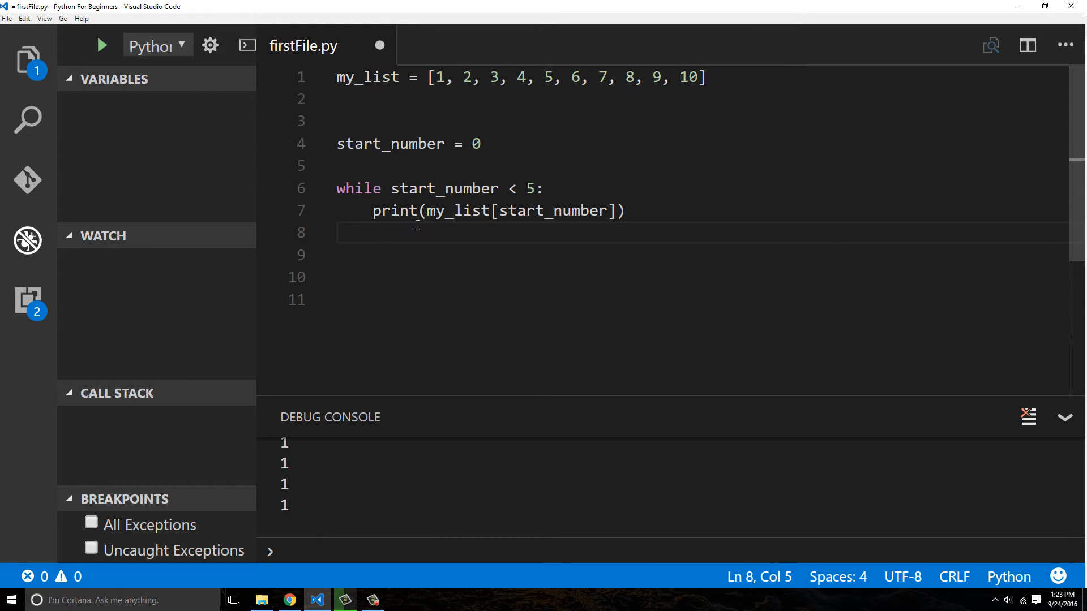
pyautogui.write('s')
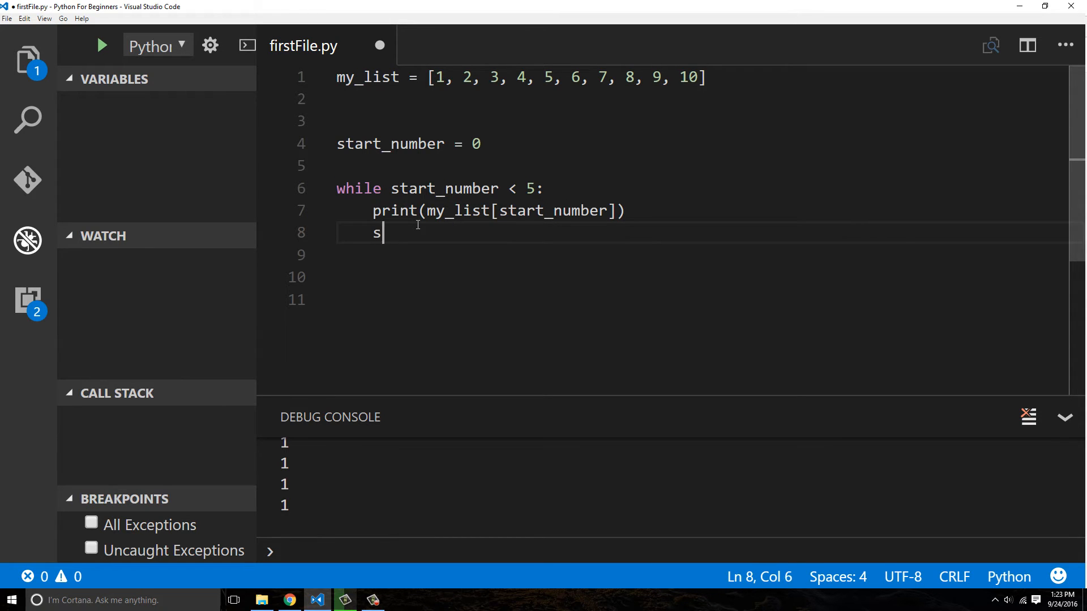
pyautogui.write('tart_number')
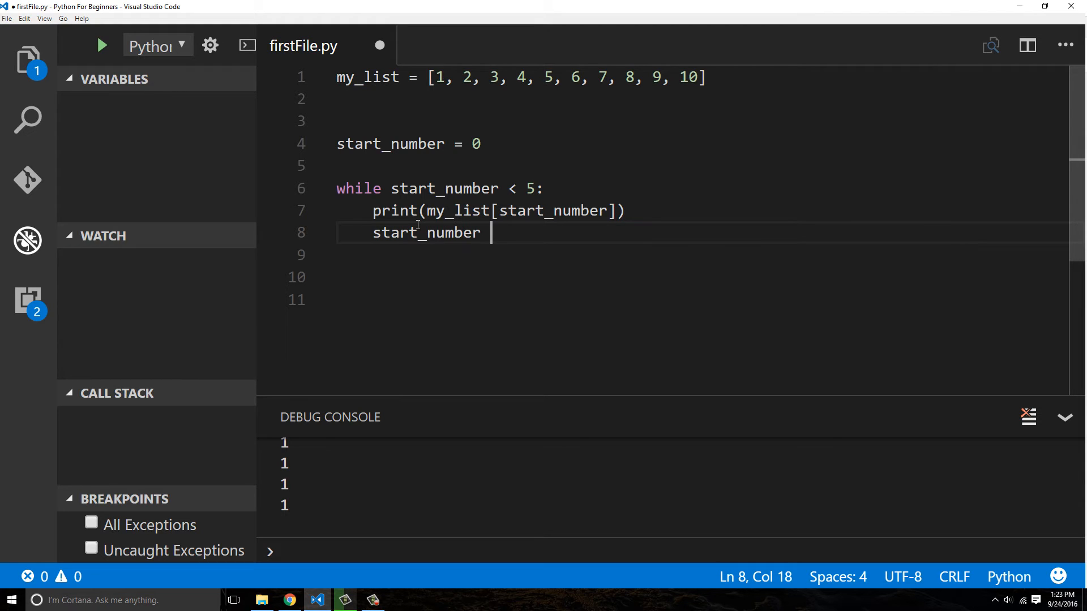
pyautogui.write('+= 1')
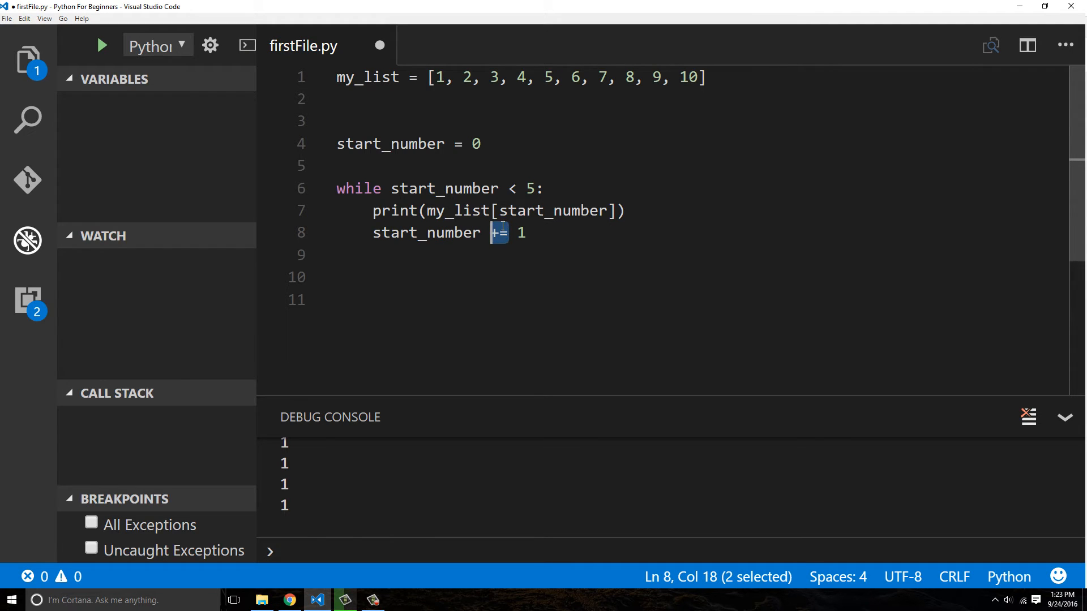
pyautogui.doubleClick(427, 234)
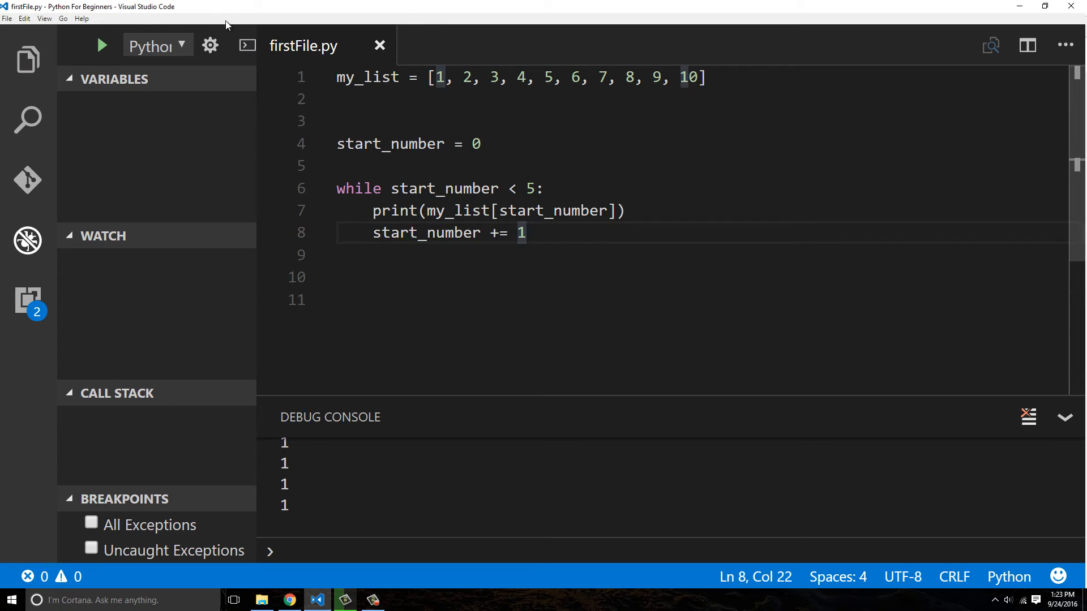
# Breakpoint the increment line and continue until the loop prints 1 through 5 and ends.
pyautogui.click(268, 233)
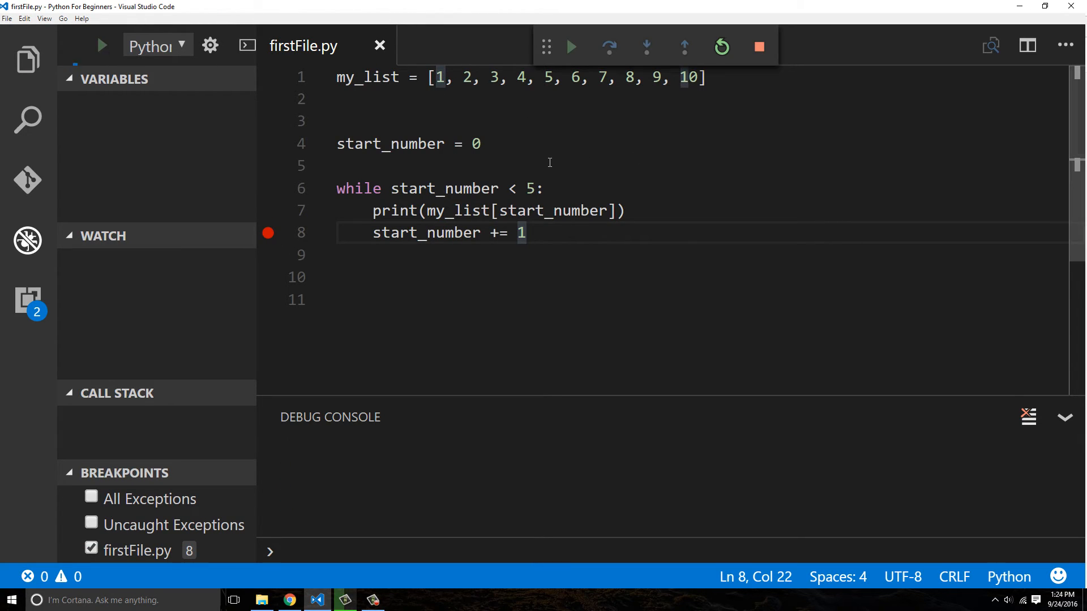
pyautogui.moveTo(505, 151)
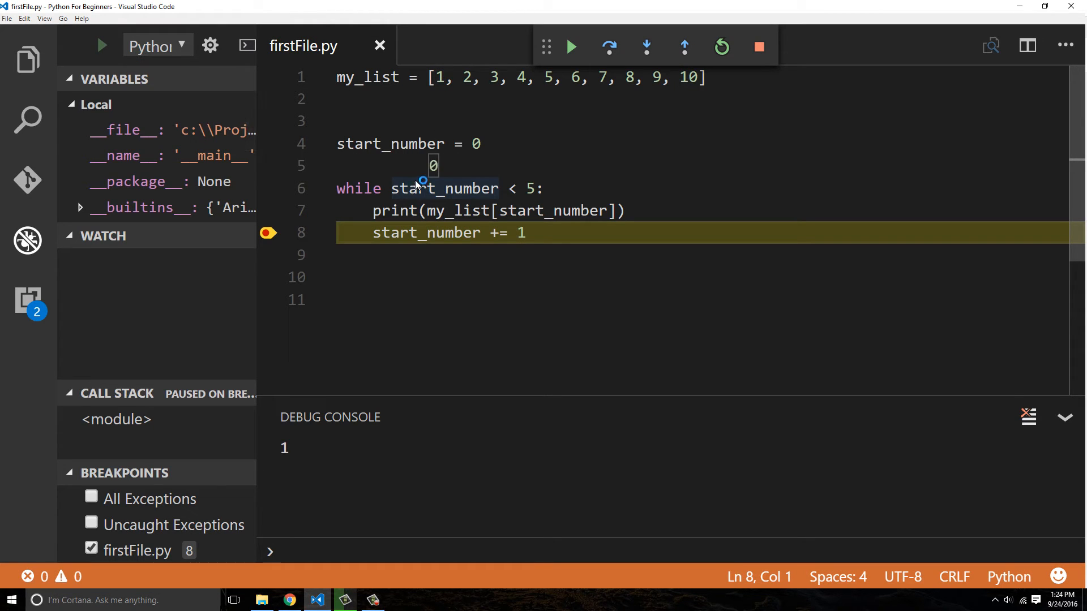
pyautogui.moveTo(527, 215)
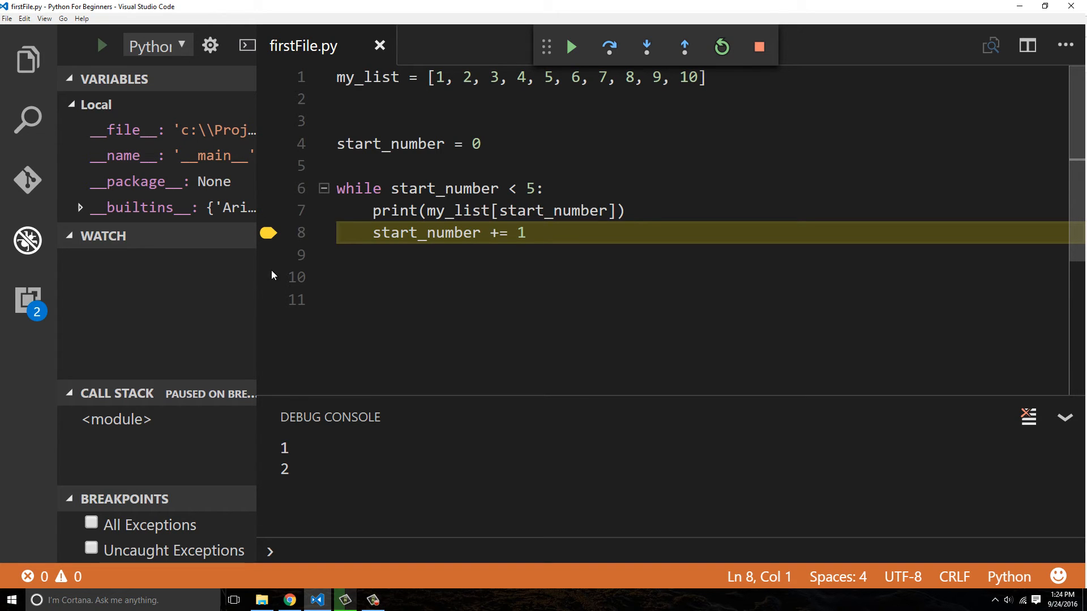
pyautogui.moveTo(444, 188)
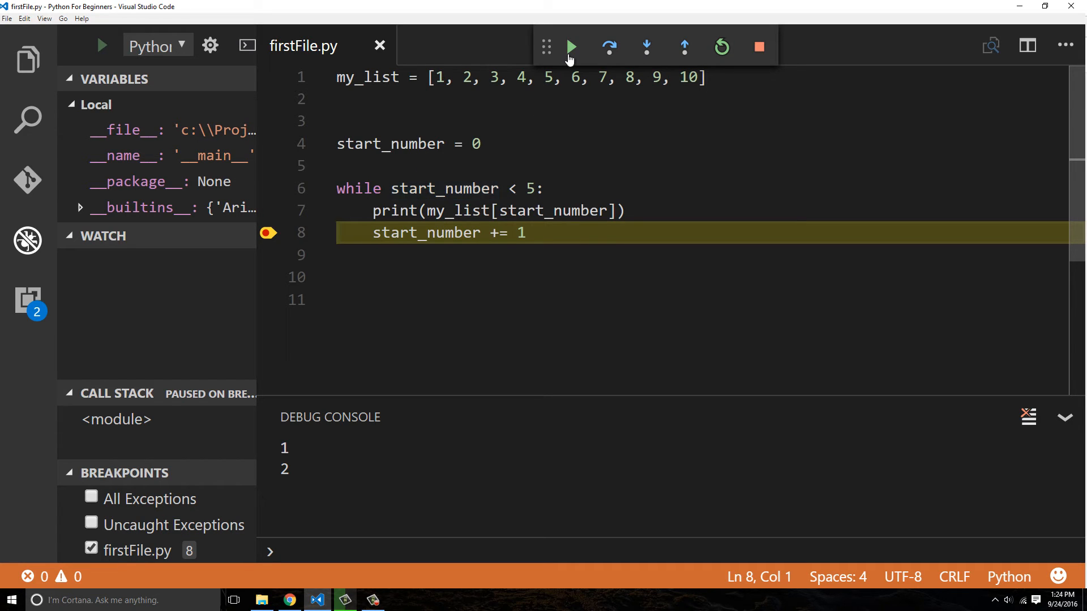
pyautogui.click(569, 47)
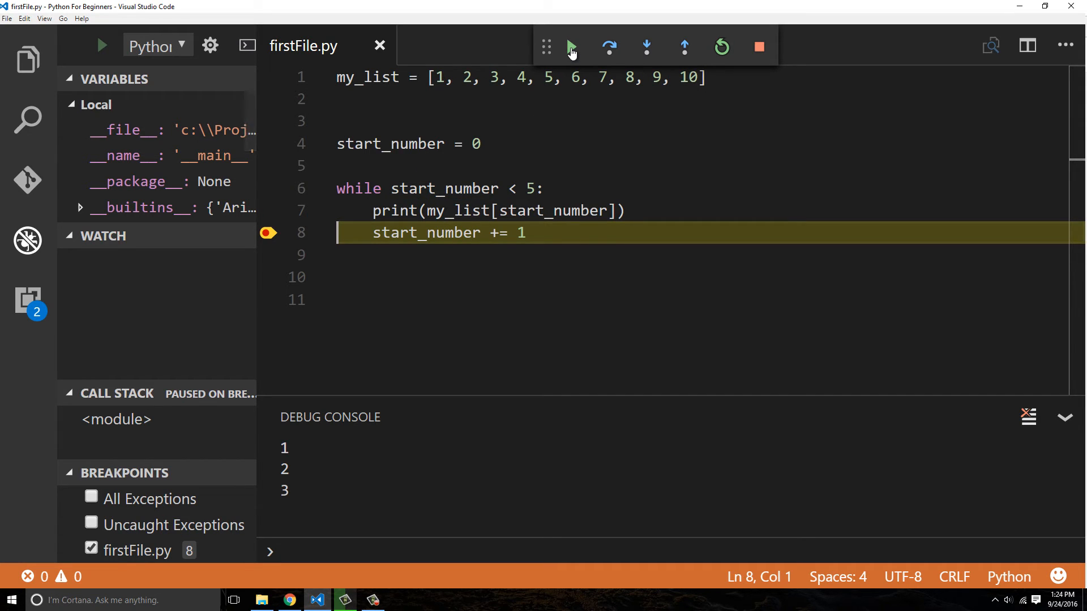
pyautogui.click(568, 46)
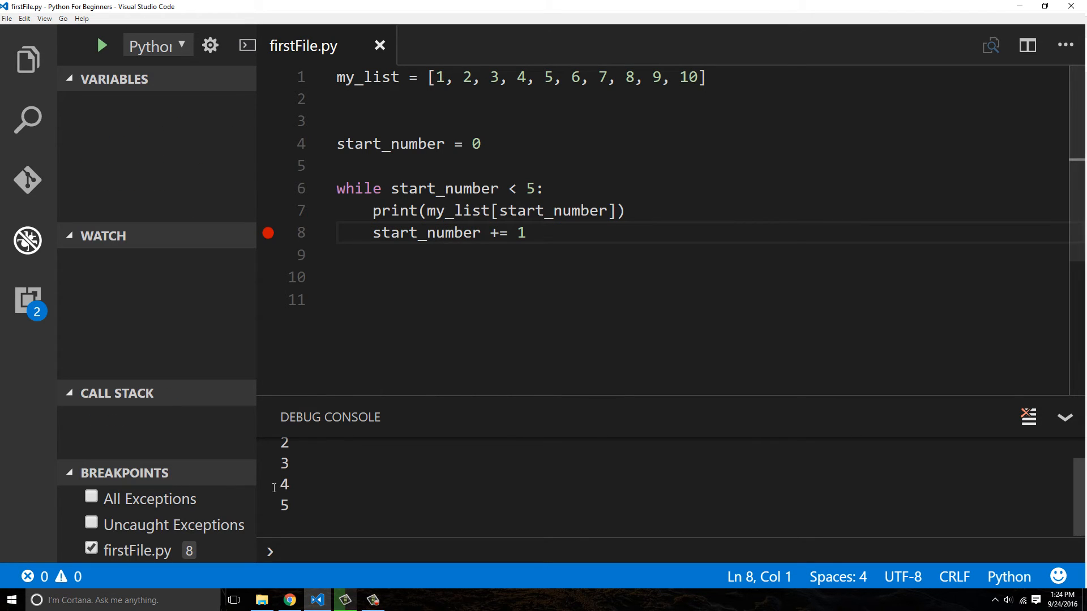
pyautogui.moveTo(277, 442); pyautogui.dragTo(291, 510)
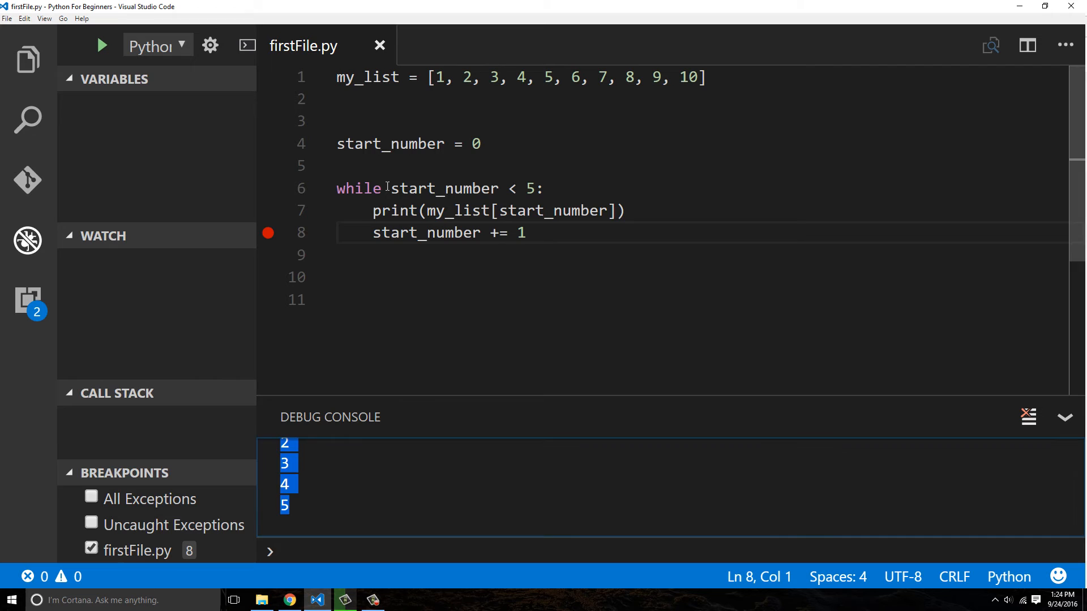
pyautogui.doubleClick(441, 188)
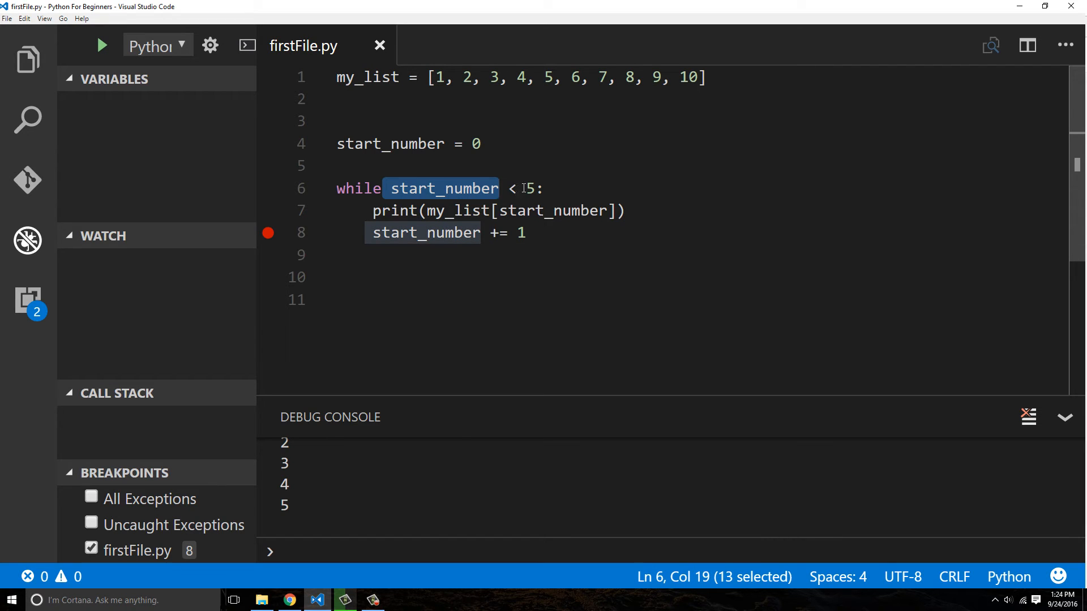
pyautogui.click(530, 188)
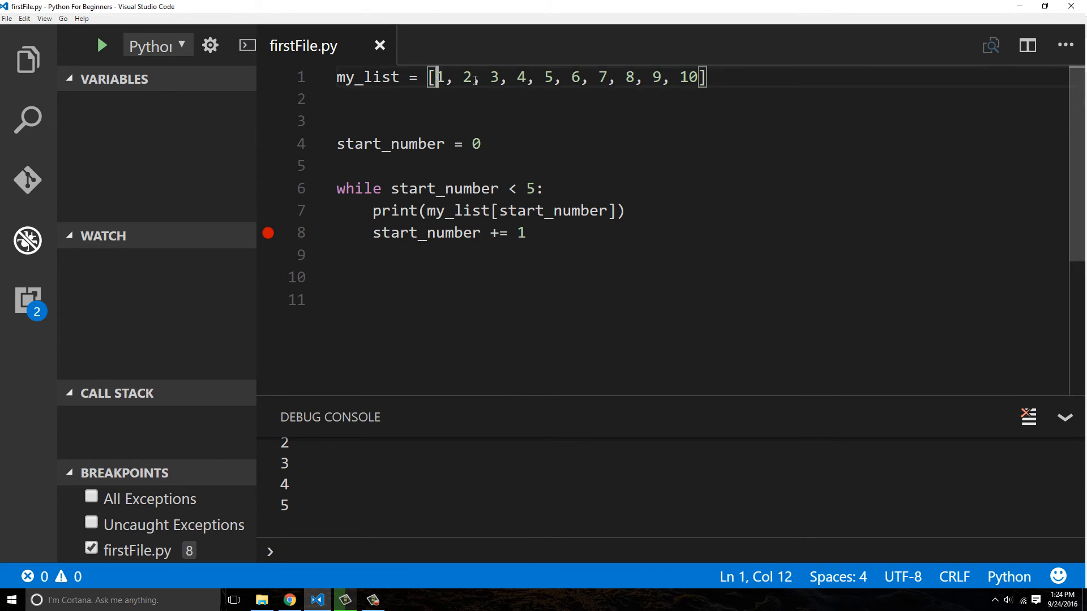
pyautogui.moveTo(435, 77); pyautogui.dragTo(652, 77)
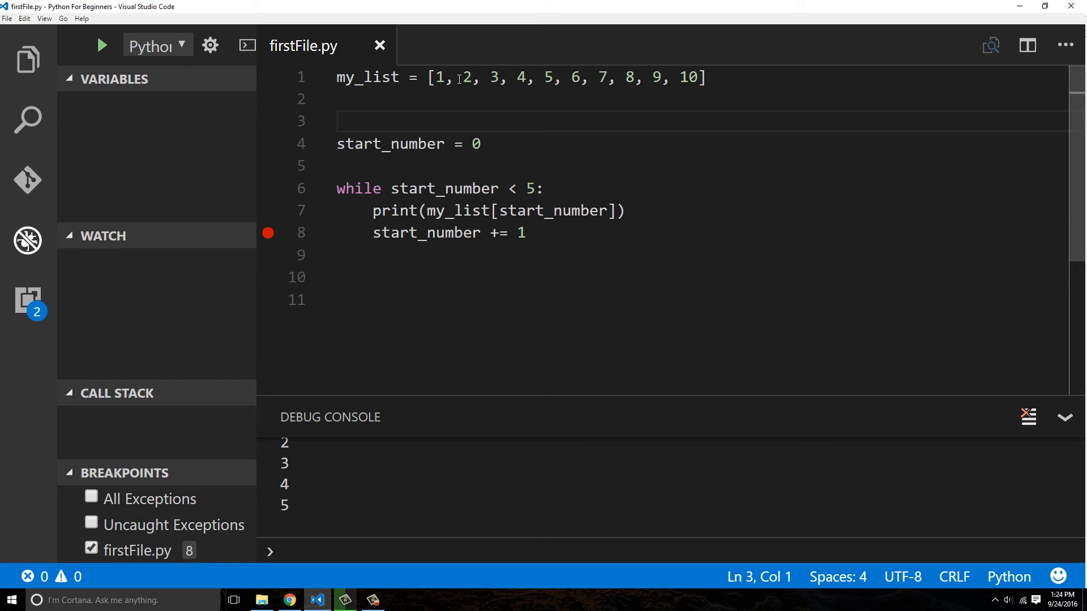
pyautogui.moveTo(388, 188); pyautogui.dragTo(525, 232)
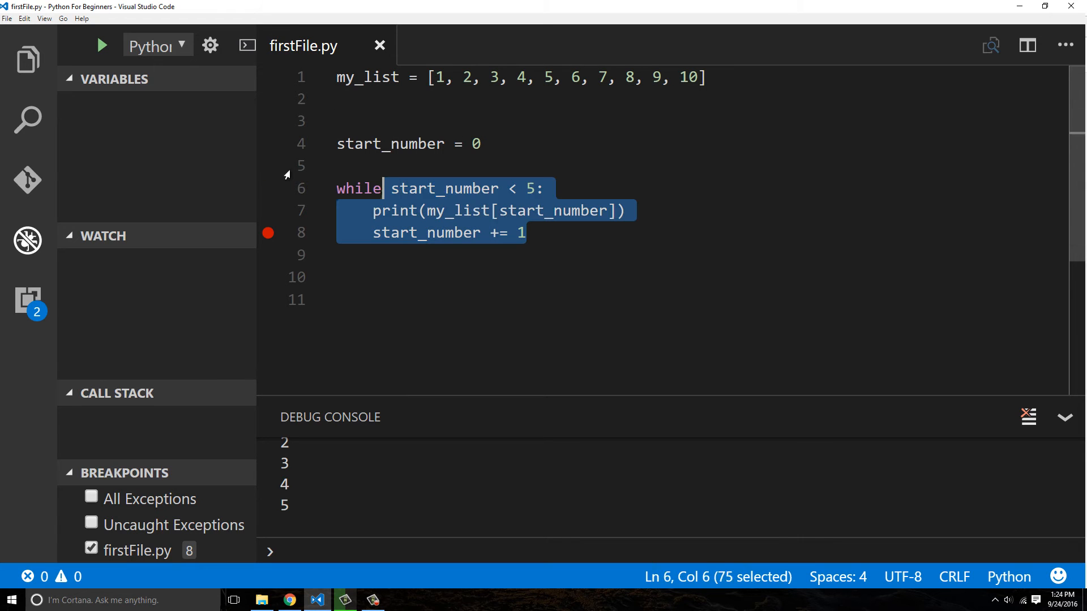
pyautogui.click(394, 210)
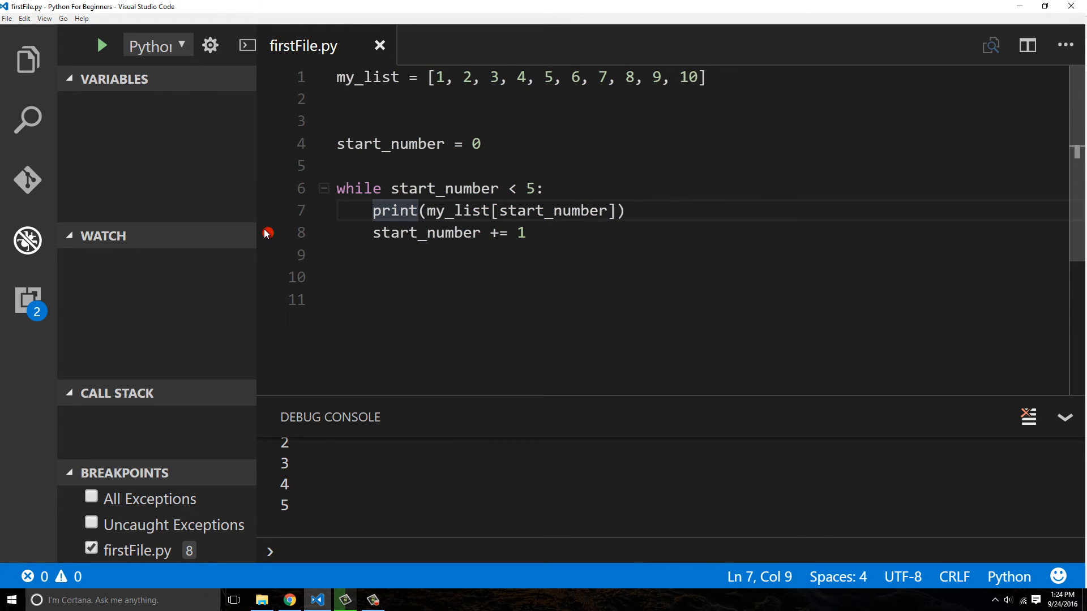
pyautogui.moveTo(365, 188); pyautogui.dragTo(548, 188)
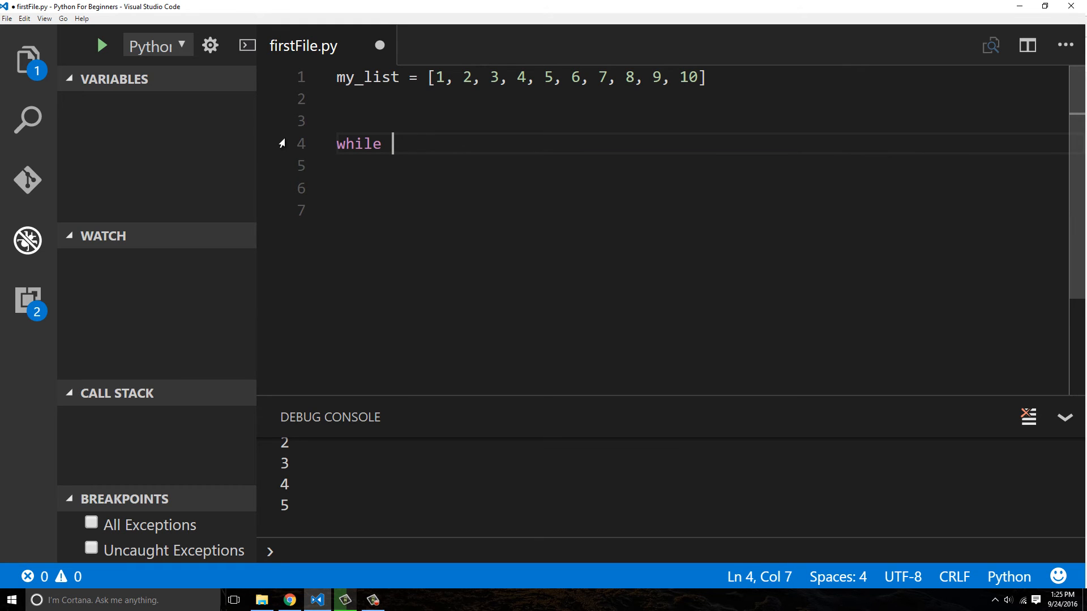
# Write the endless loop while 0 != 1: print("hello world") in place of the counting loop.
pyautogui.write('0')
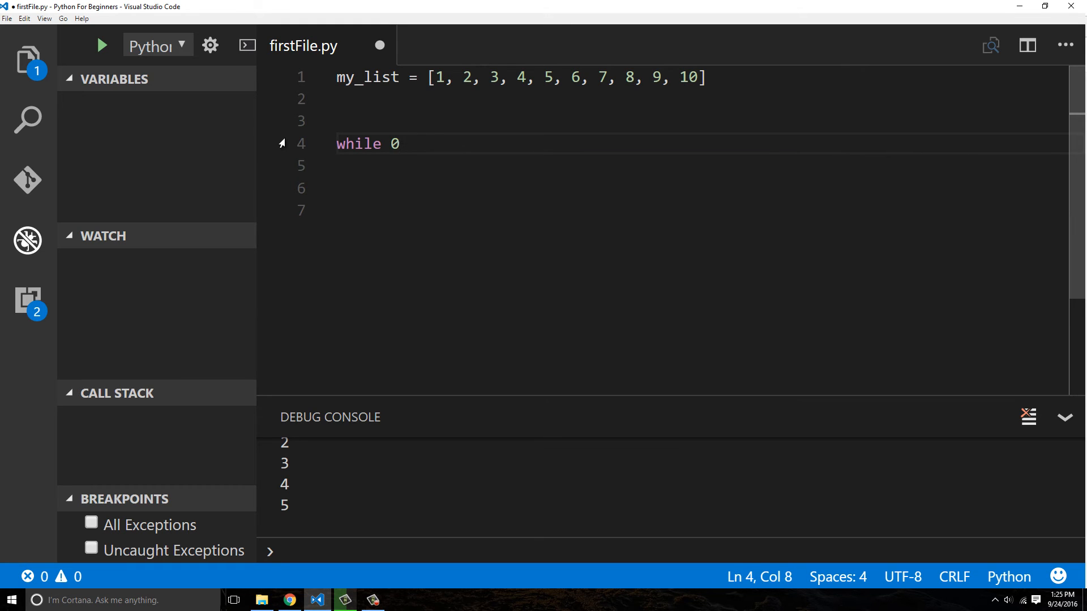
pyautogui.write('!=')
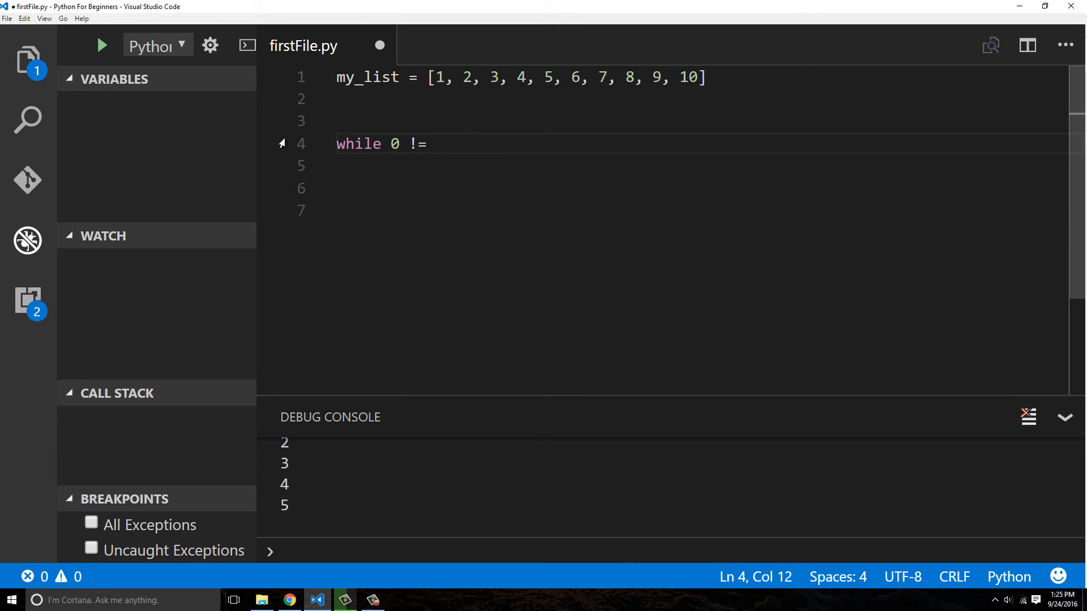
pyautogui.write('1:')
pyautogui.click(696, 166)
pyautogui.write("print('")
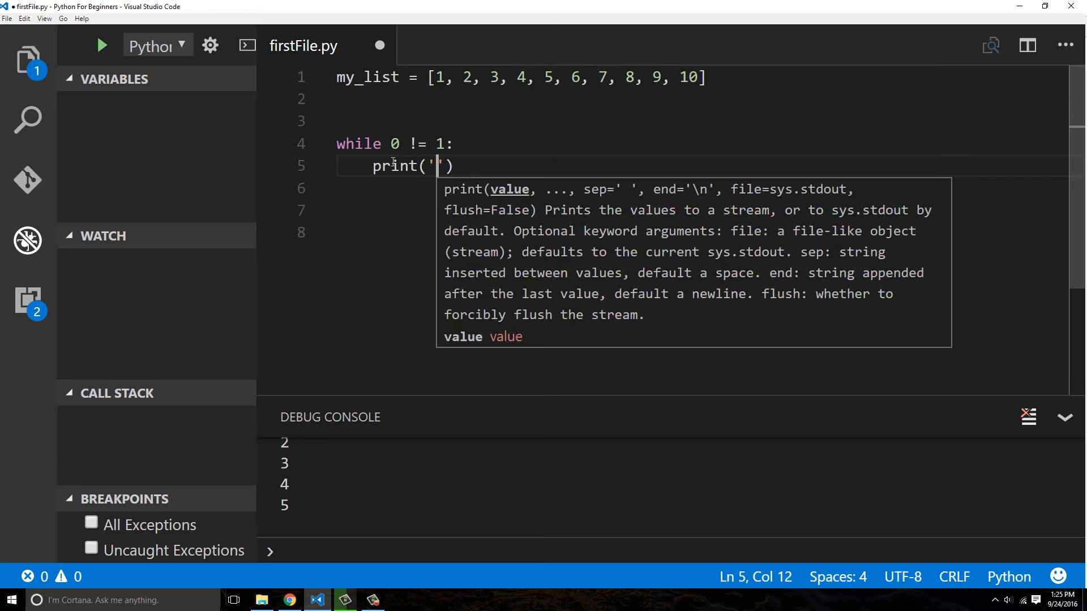
pyautogui.write('hello world"')
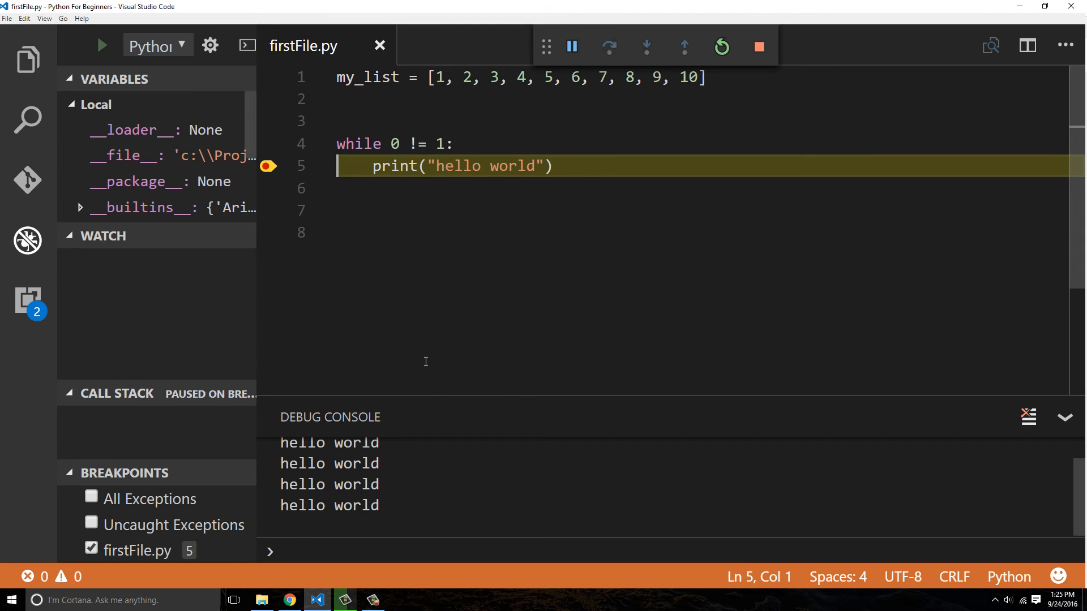
# Pause the endless hello world loop and review its 0 != 1 condition.
pyautogui.click(570, 47)
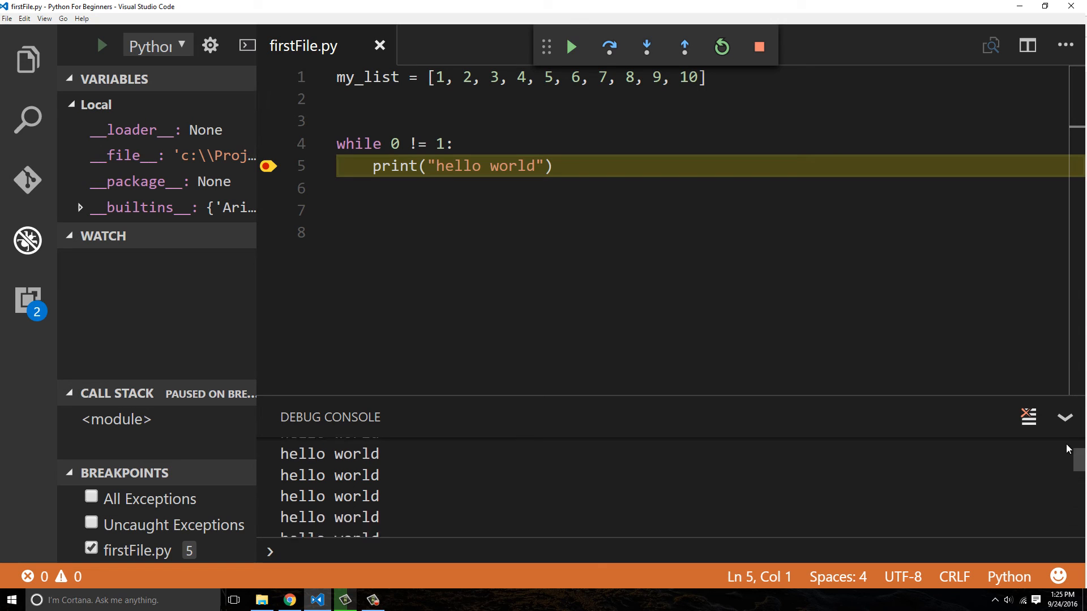
pyautogui.click(644, 47)
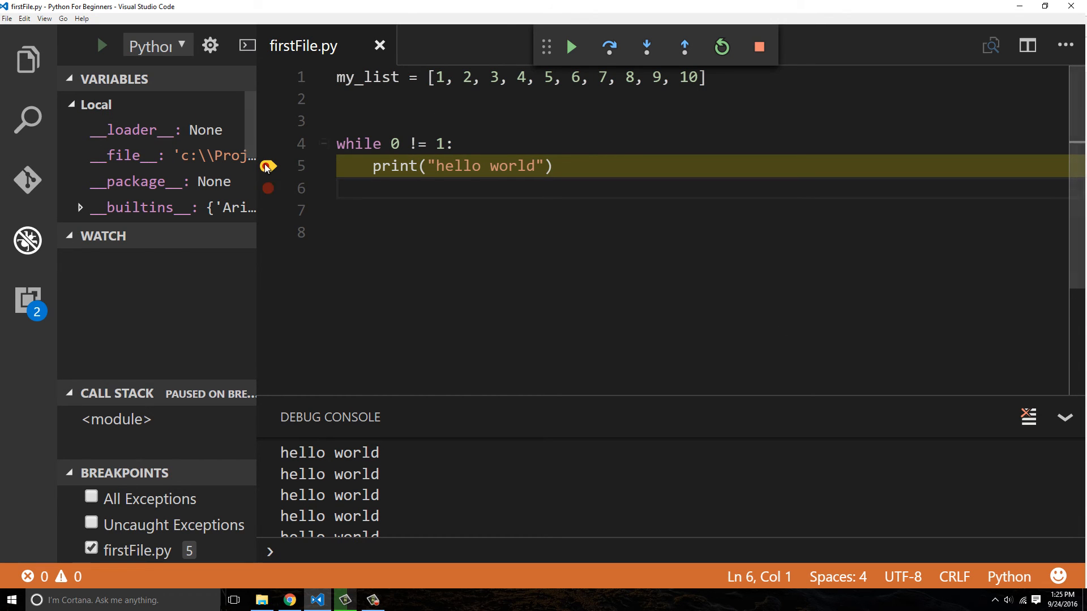
pyautogui.moveTo(336, 143); pyautogui.dragTo(447, 144)
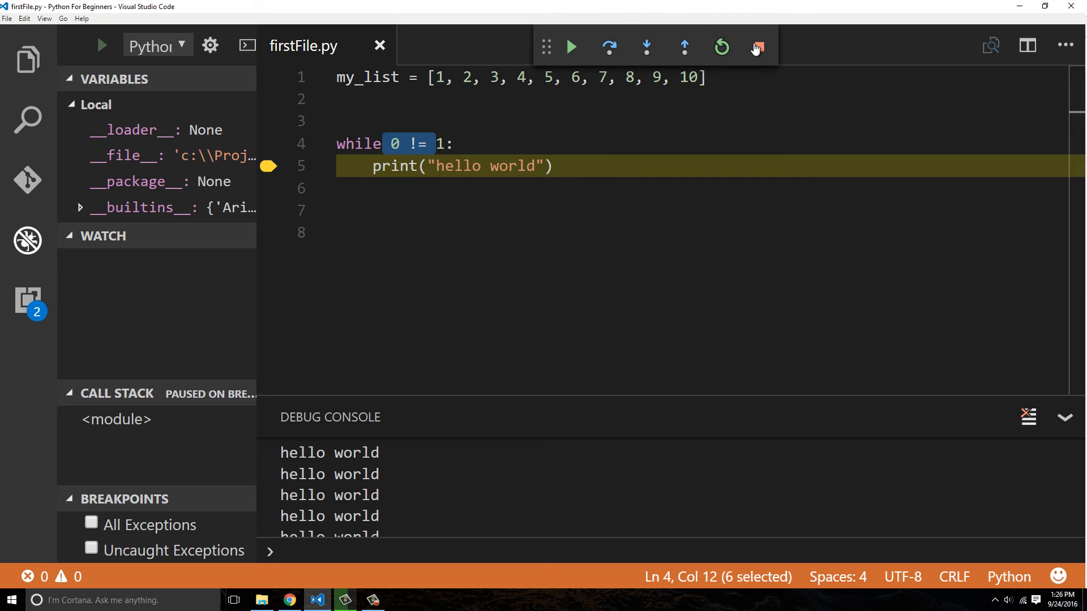
pyautogui.moveTo(756, 47)
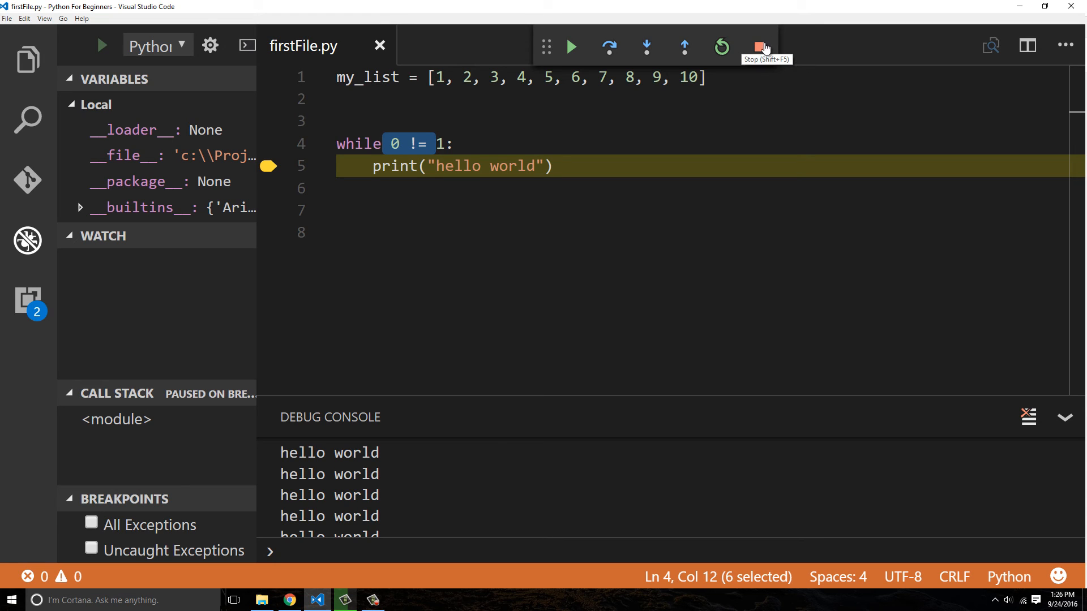
pyautogui.moveTo(678, 245)
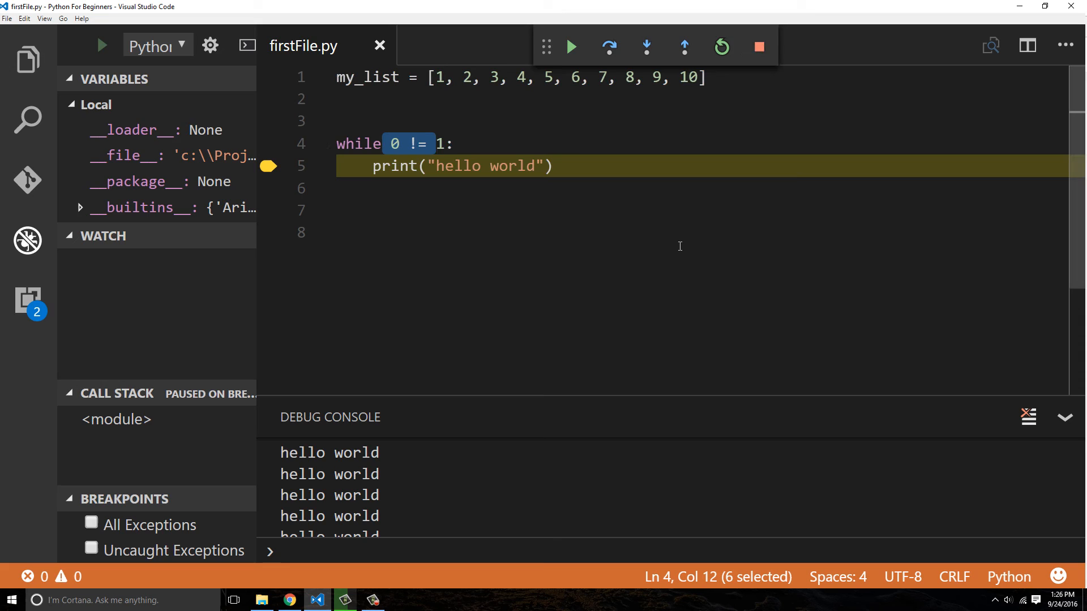
# Stop the debug session of the endless hello world loop.
pyautogui.click(757, 47)
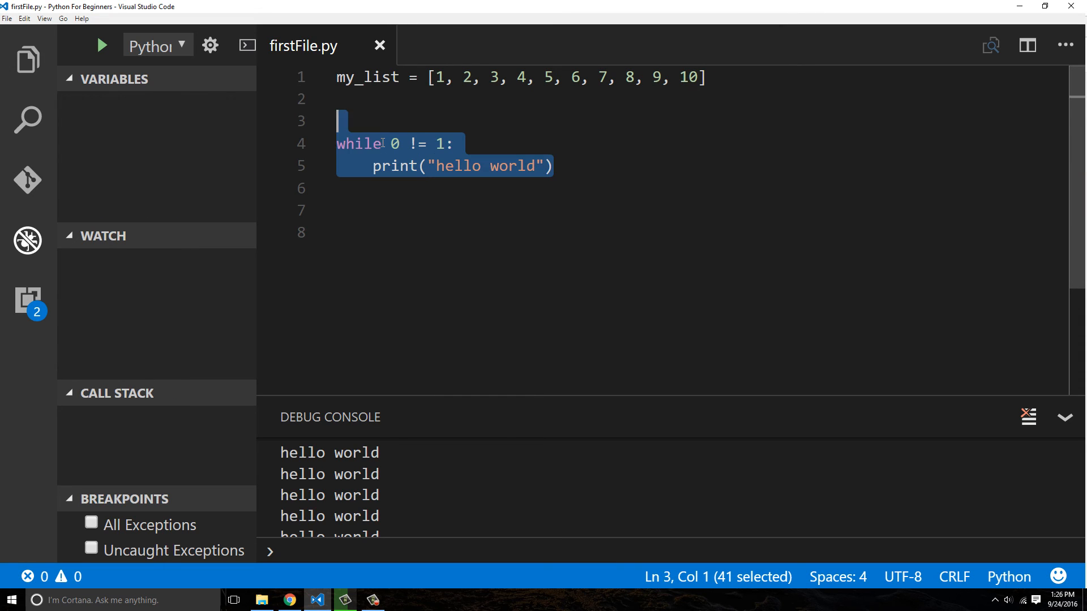
pyautogui.moveTo(383, 126)
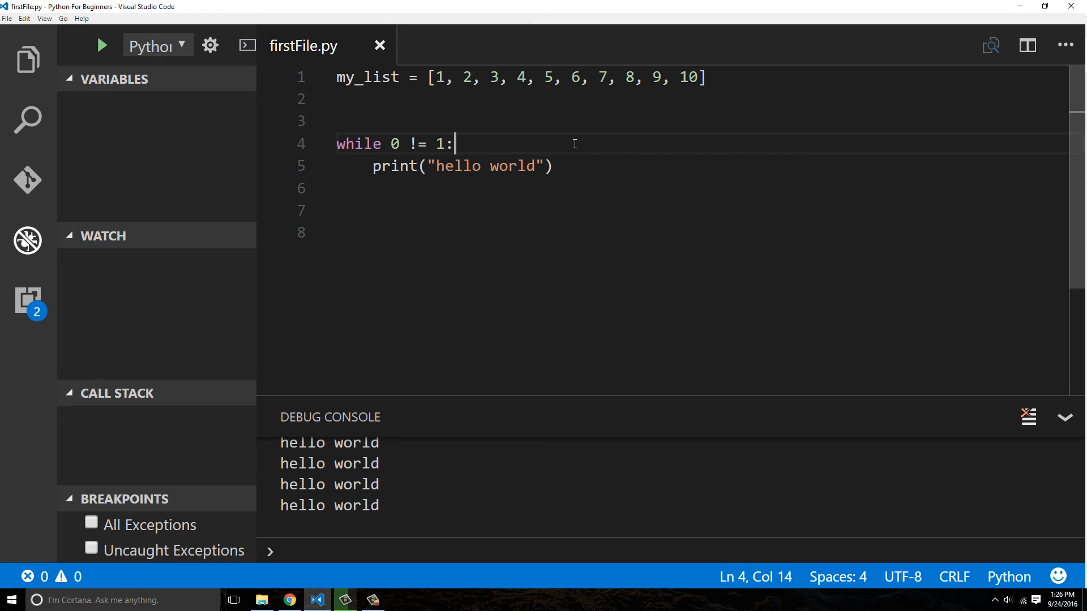
pyautogui.moveTo(771, 199)
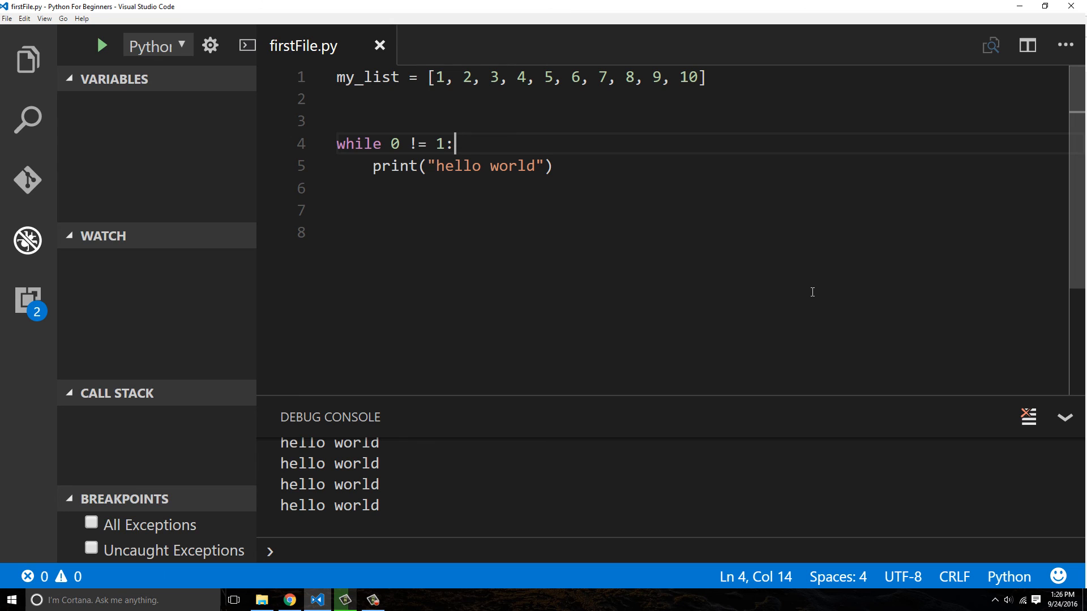
pyautogui.moveTo(785, 278)
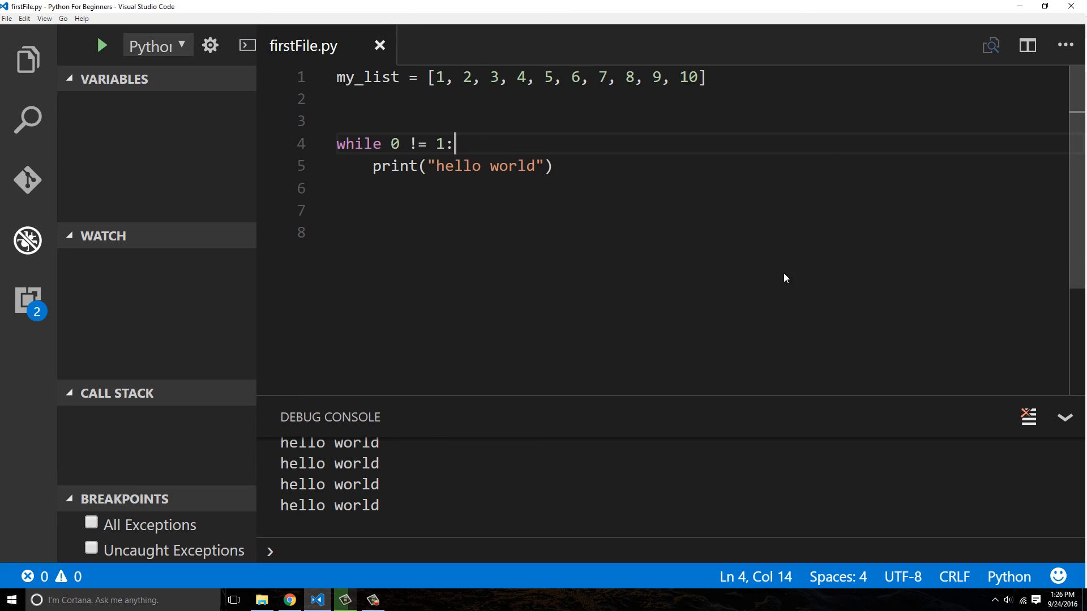